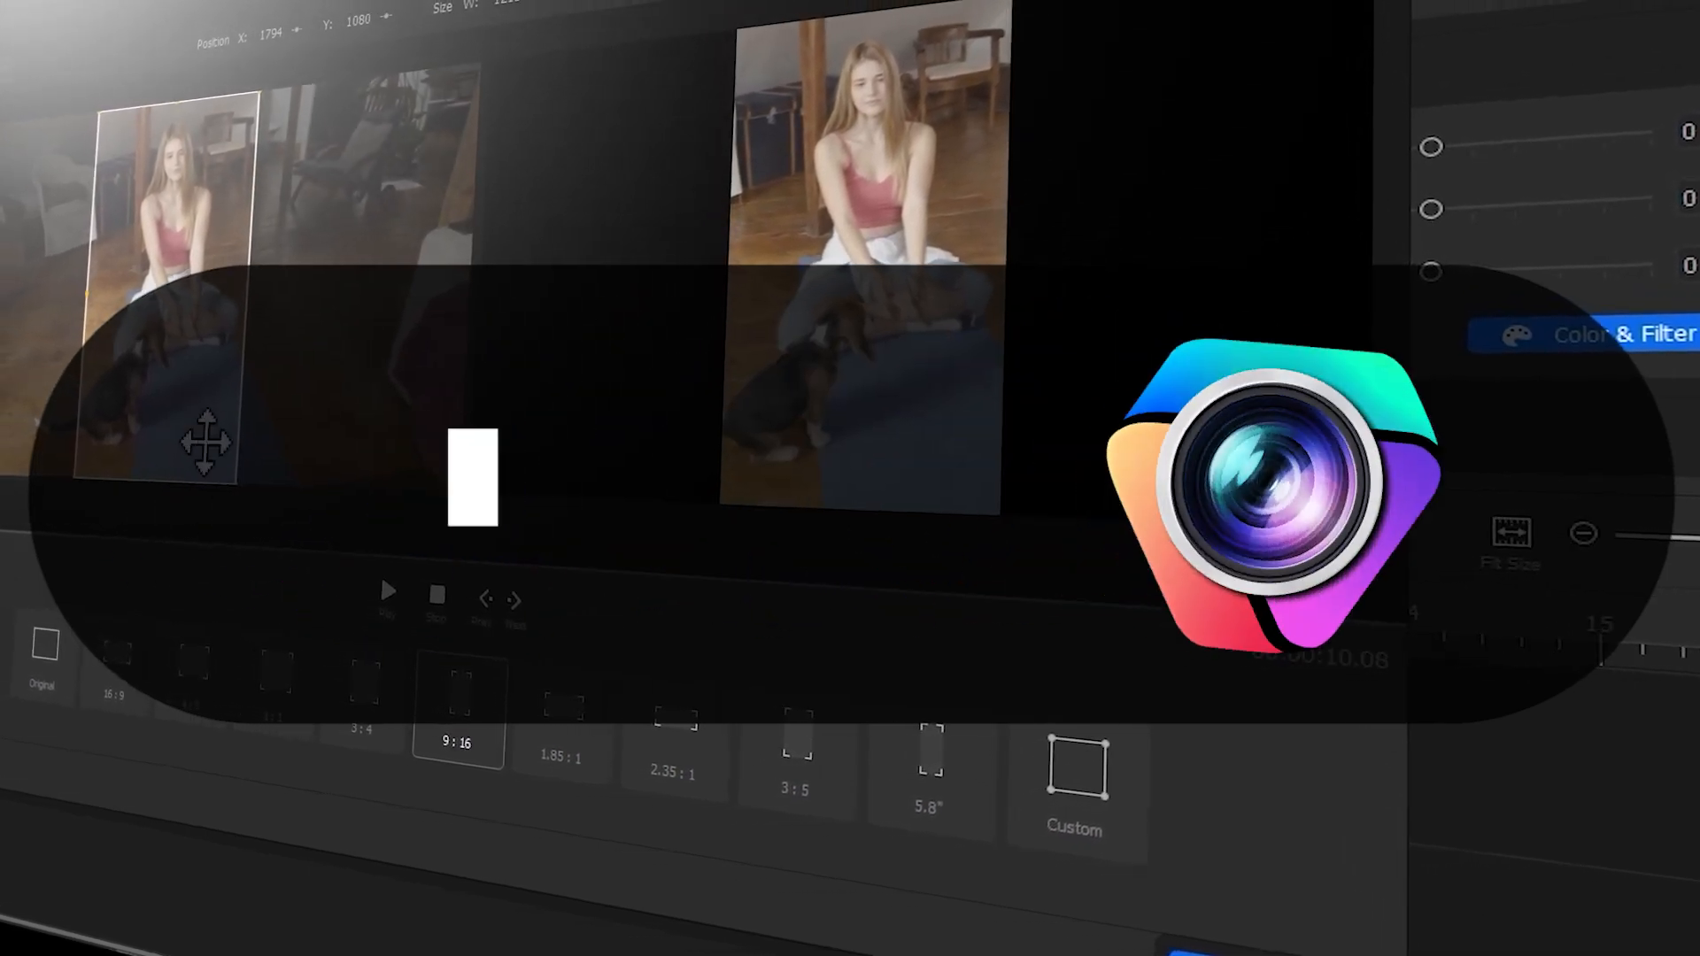
Start a new project named 'Adjust Speed' at 1920x1080, 30 FPS, without creating it yet.
left_click(388, 591)
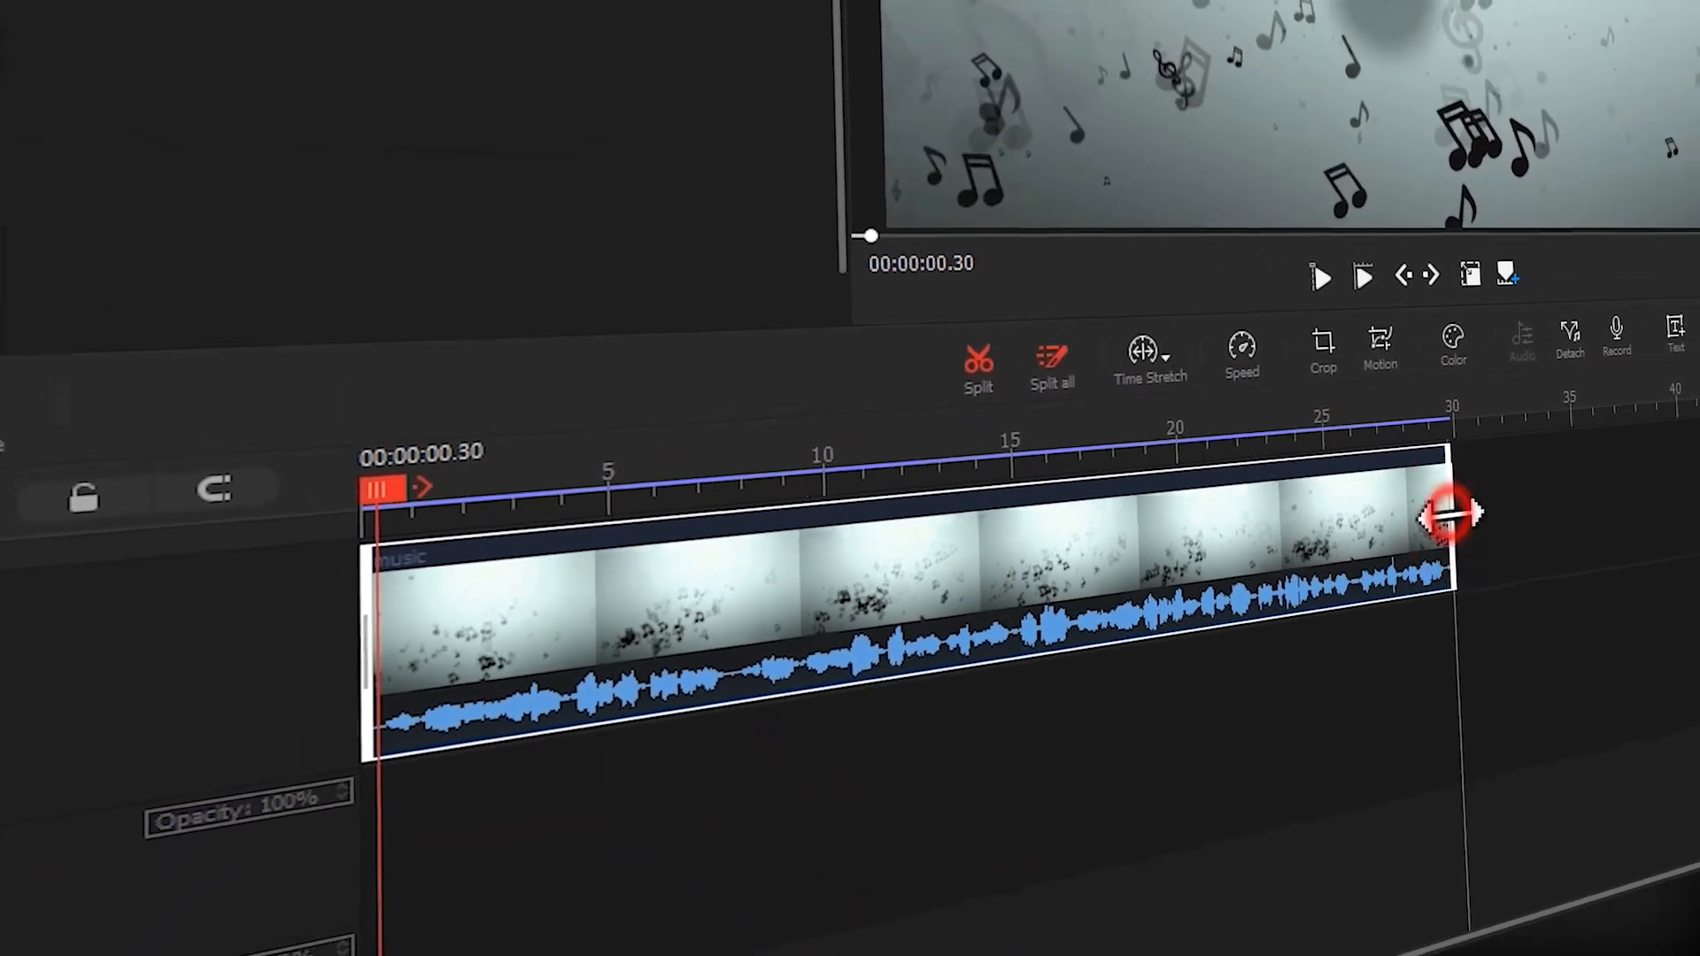
left_click(1321, 278)
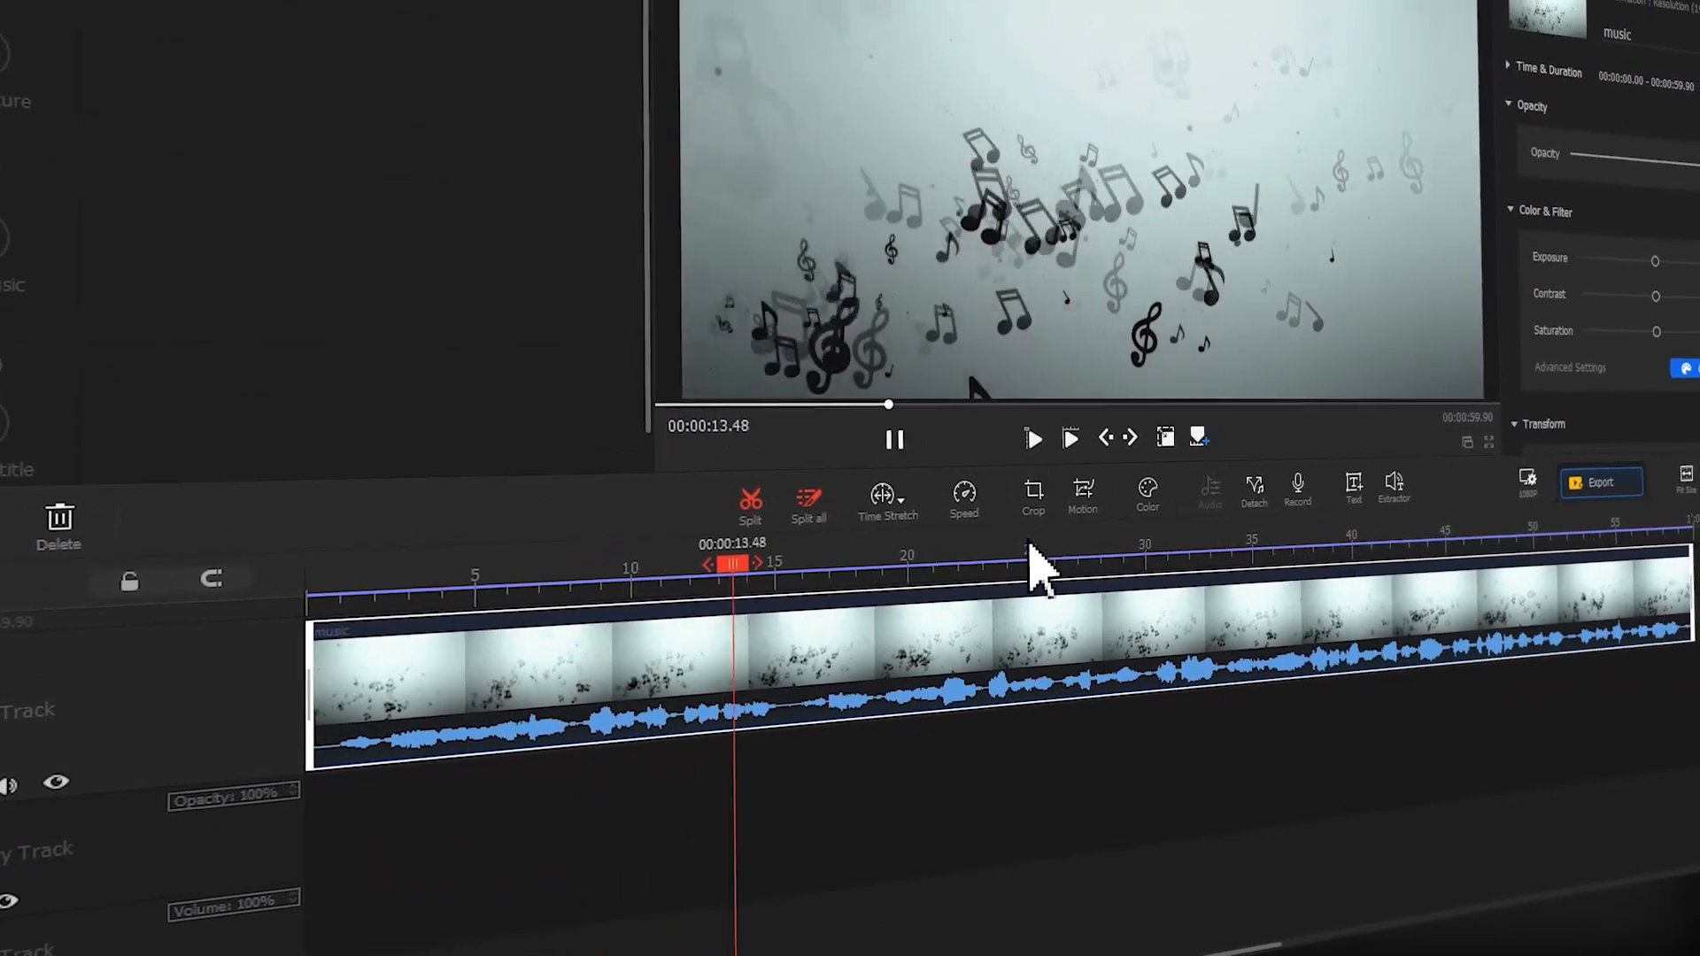
left_click(964, 496)
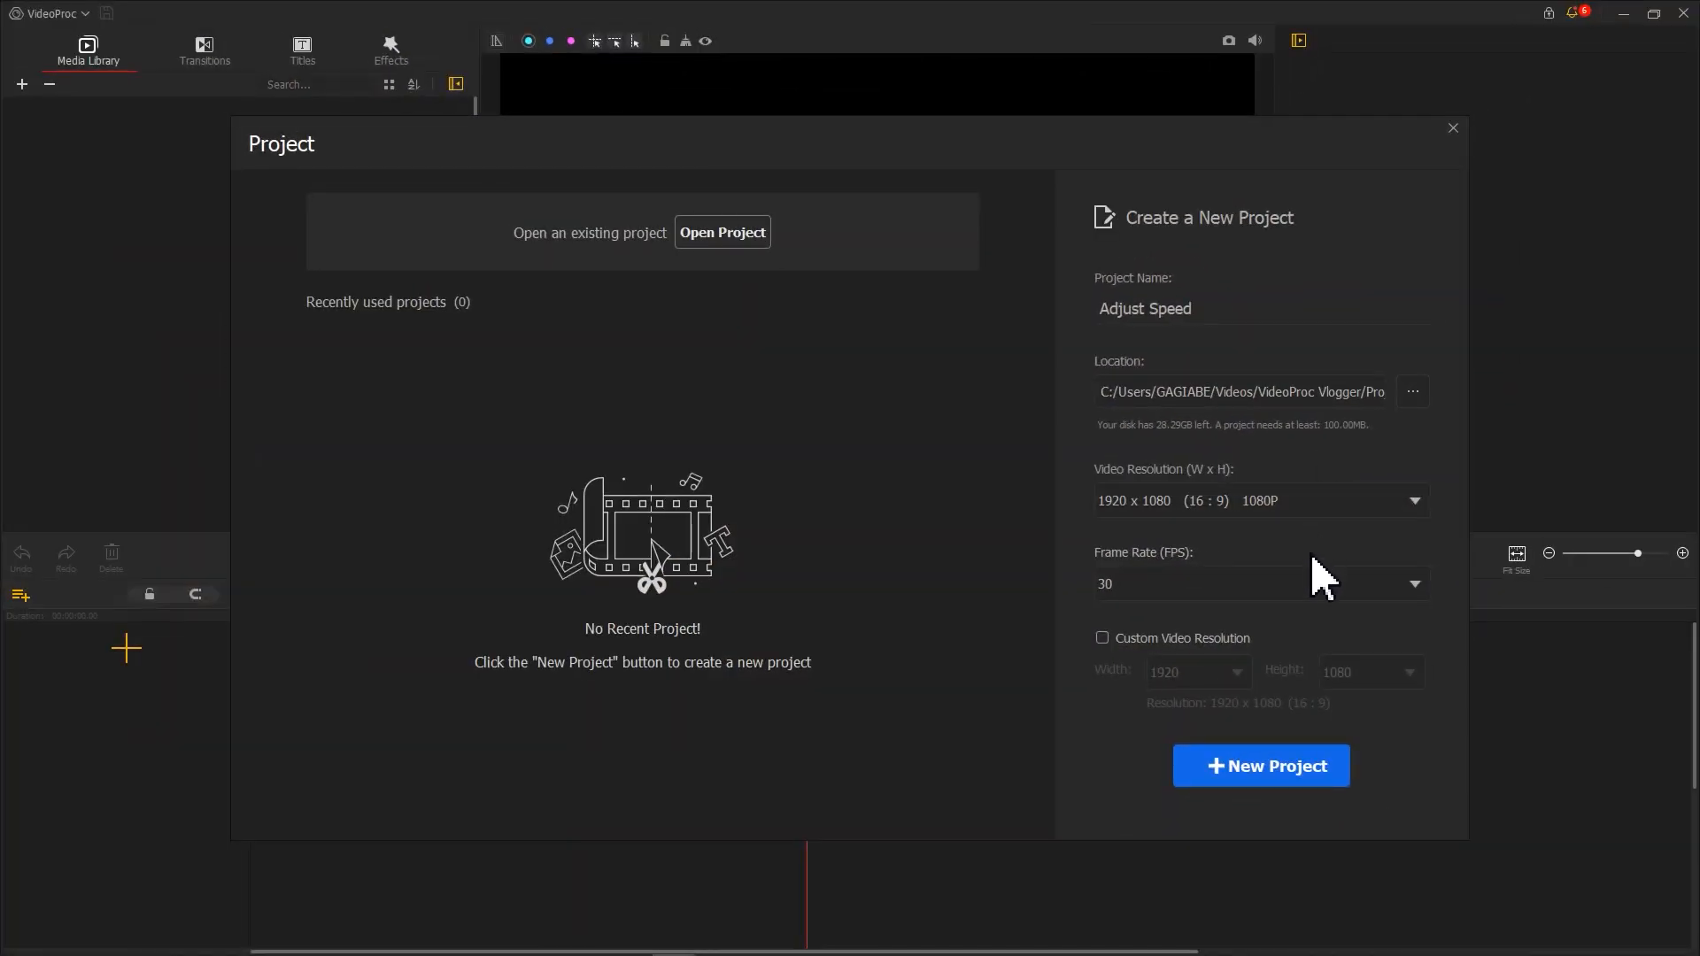
Create the project, place the 30-second music clip on the video track, and keep its original length after a trial stretch.
left_click(1259, 765)
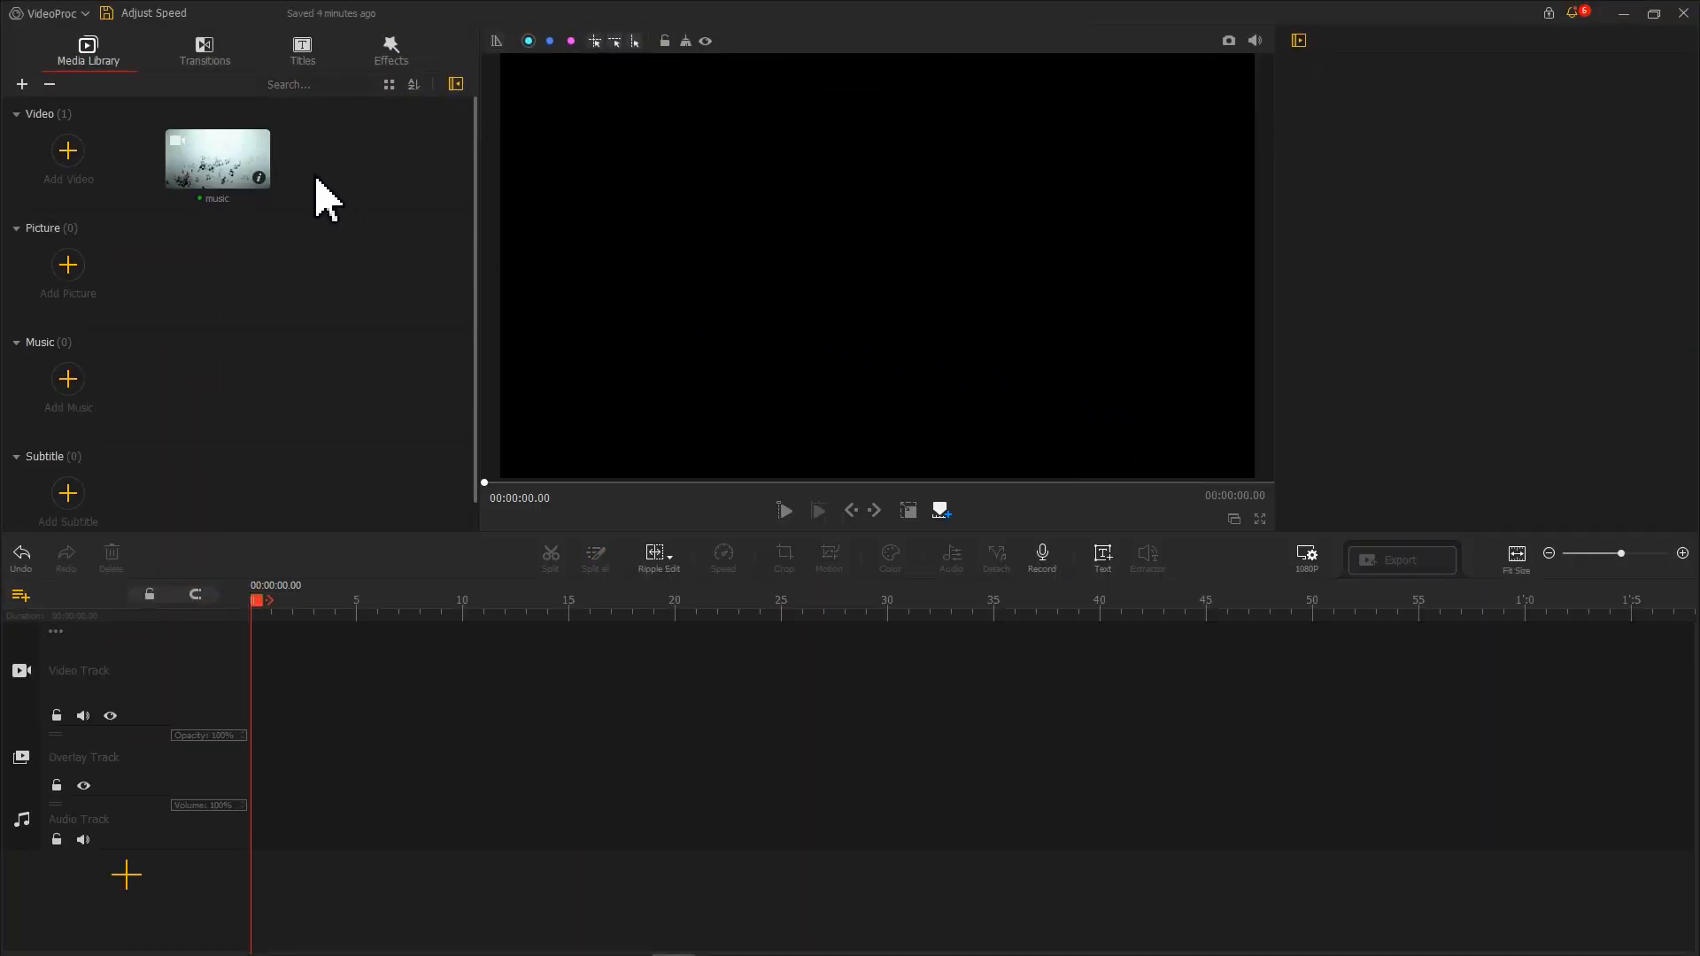
left_click_drag(216, 157, 563, 673)
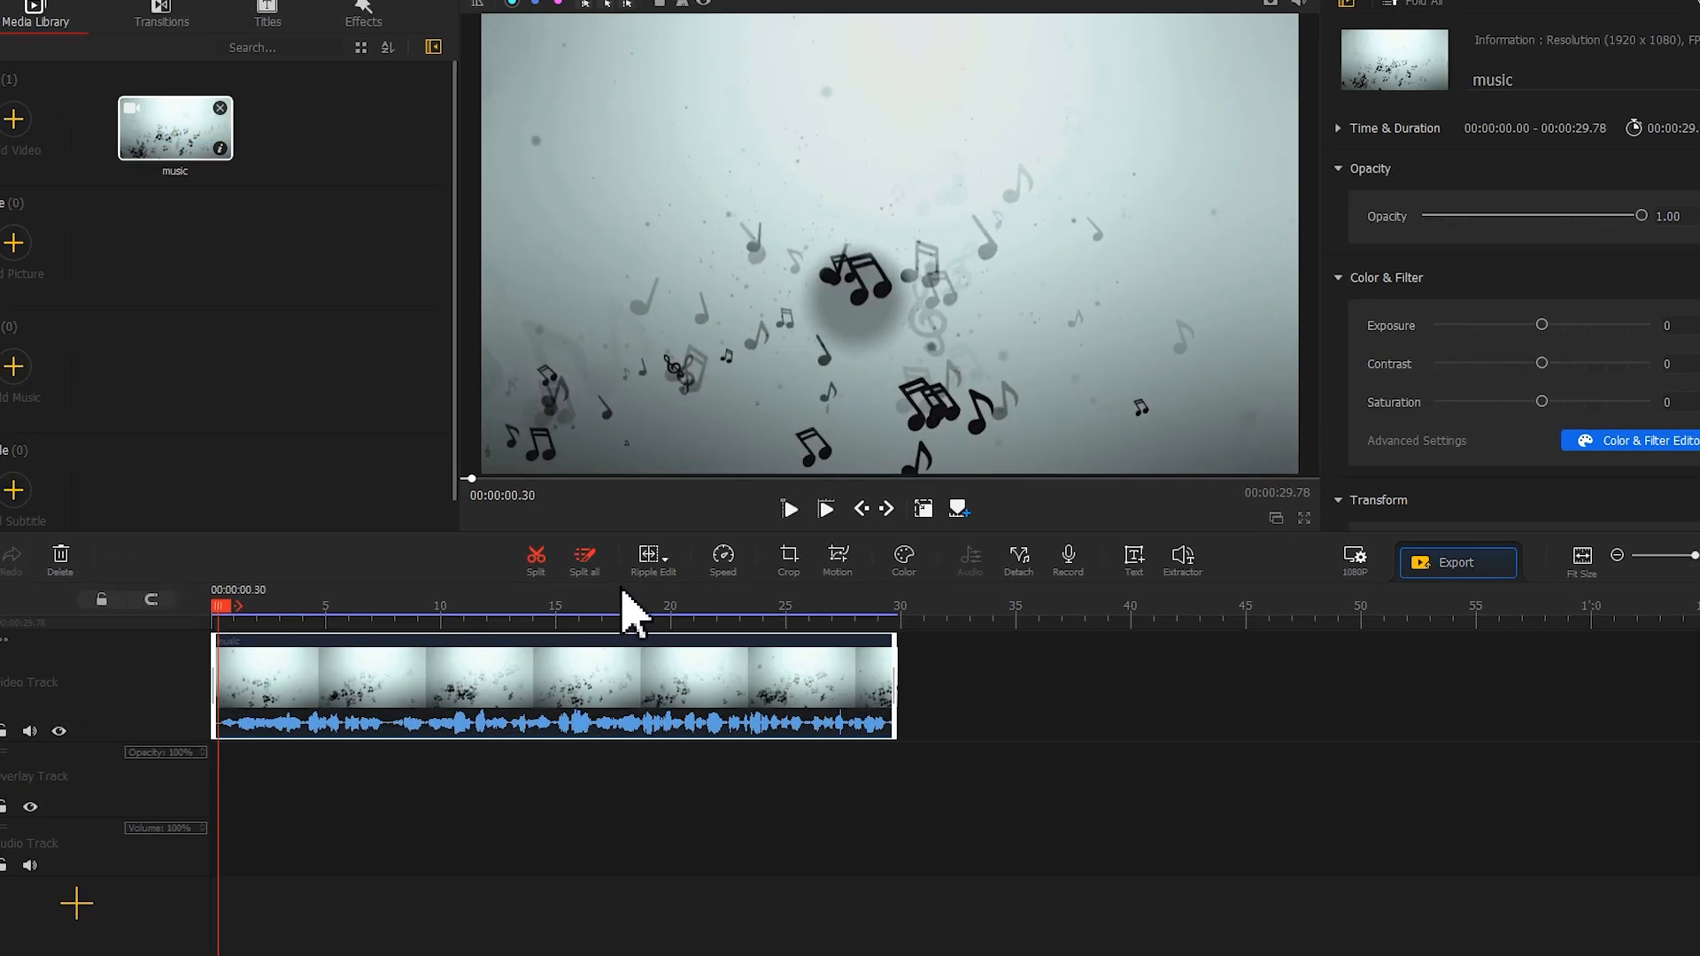
left_click(622, 561)
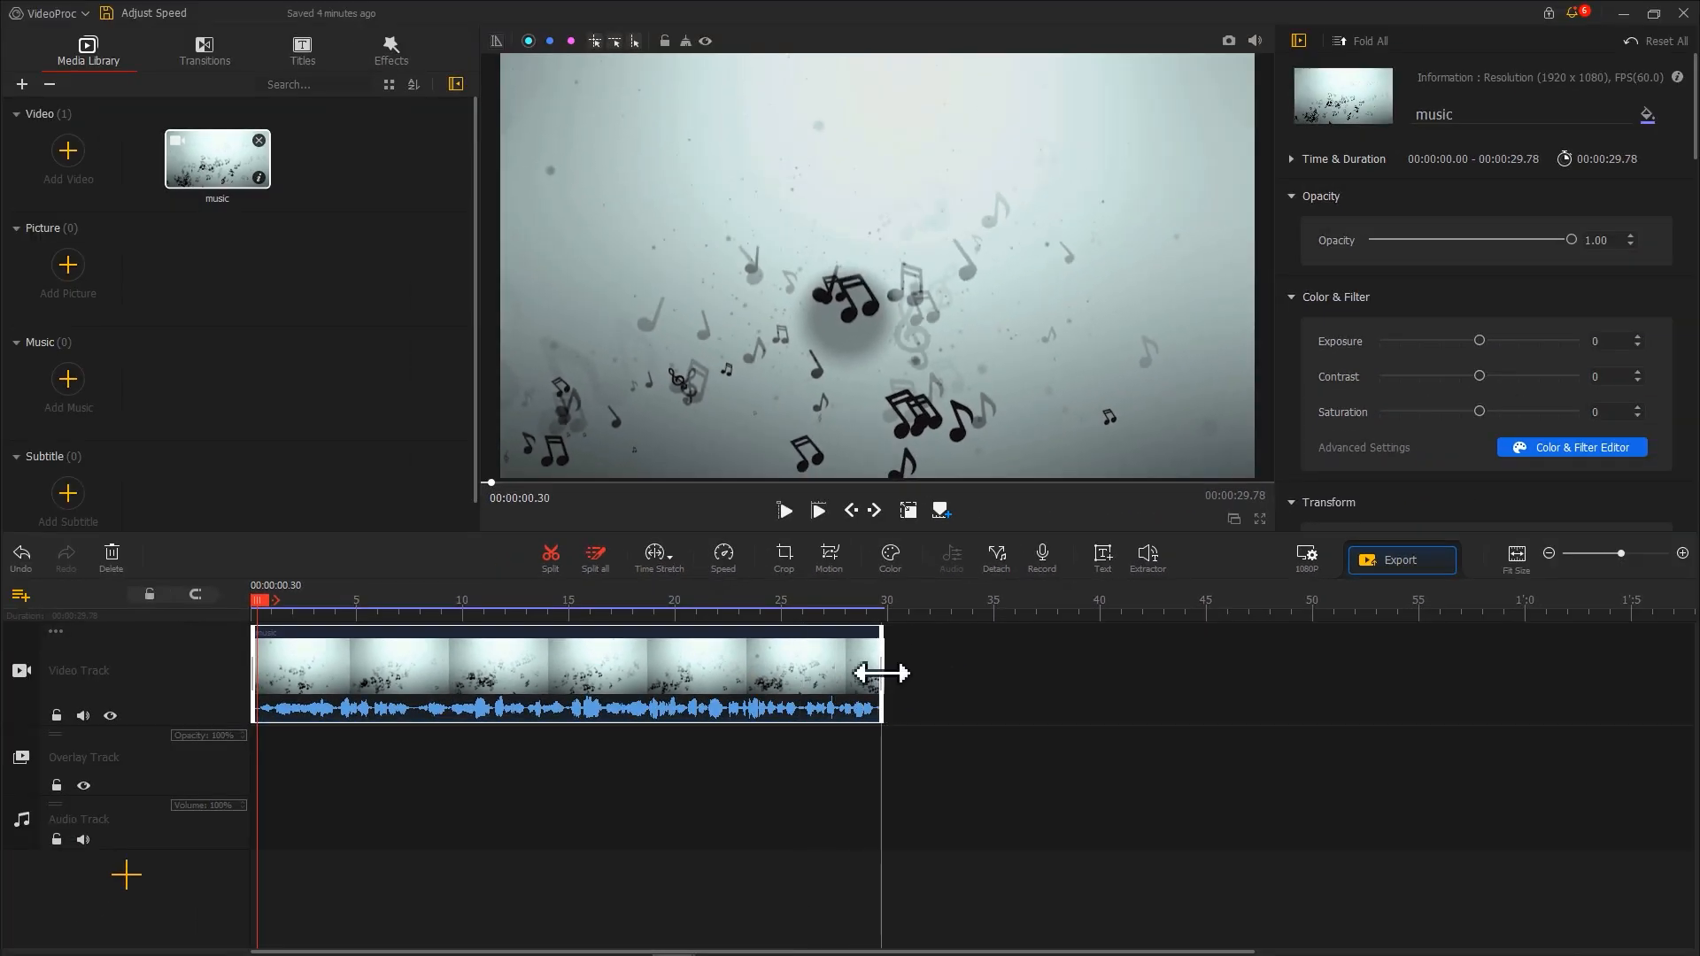
left_click_drag(878, 673, 1512, 669)
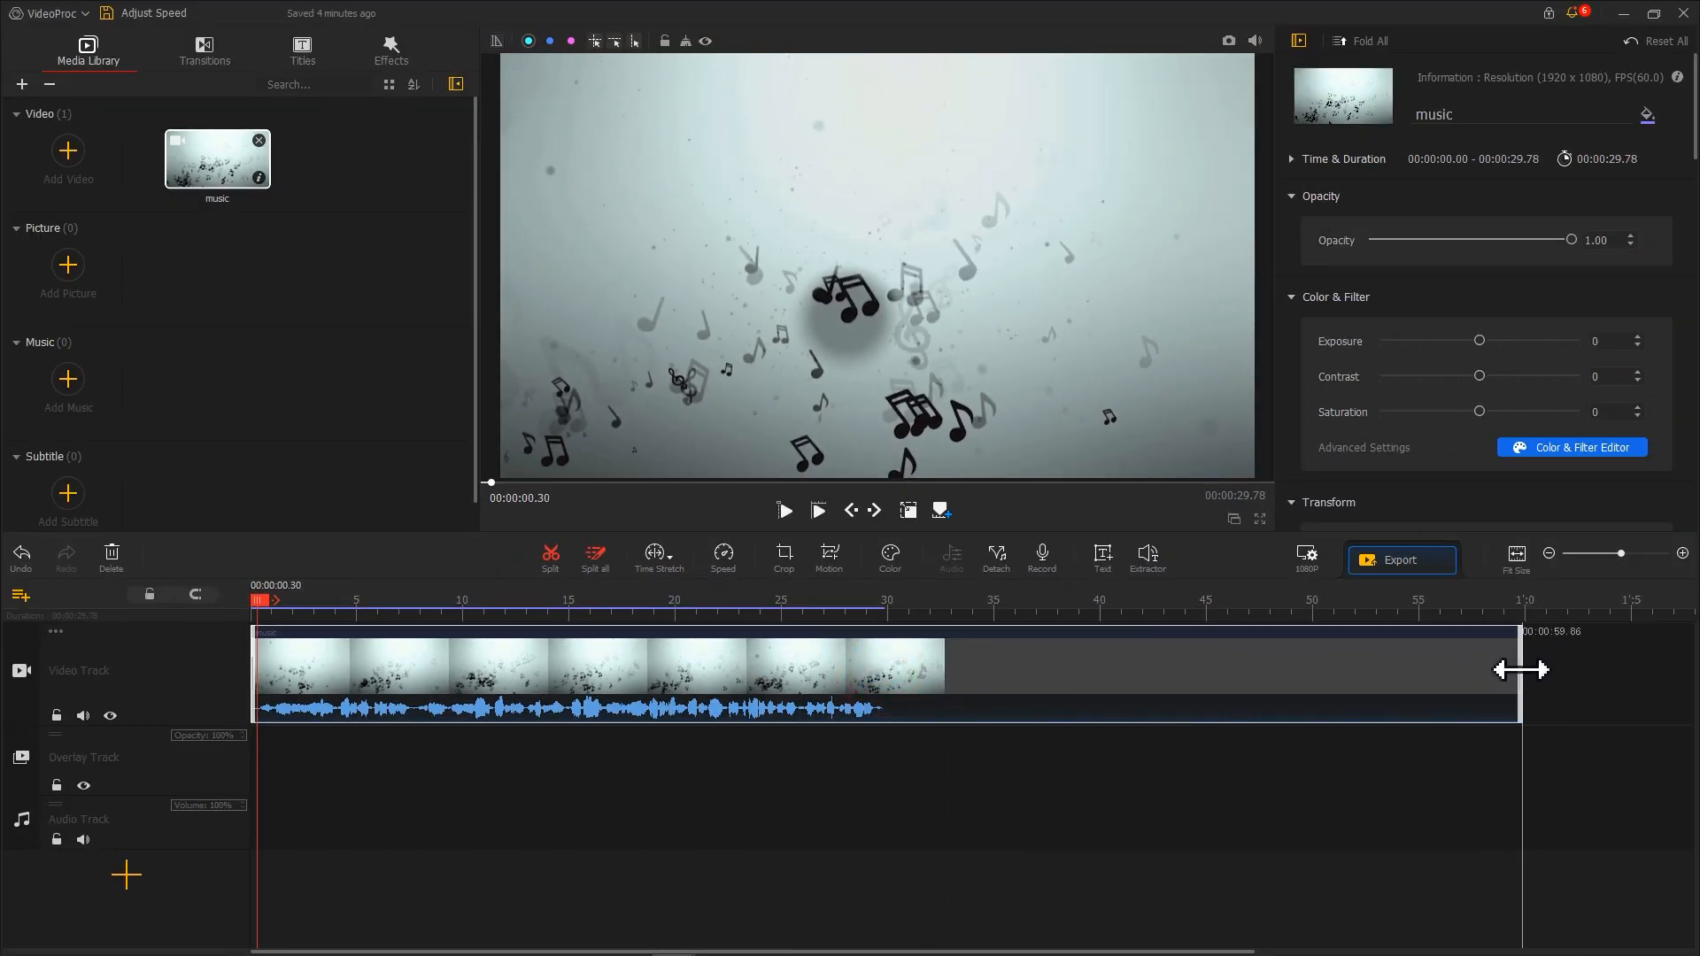
left_click_drag(1507, 669, 1516, 669)
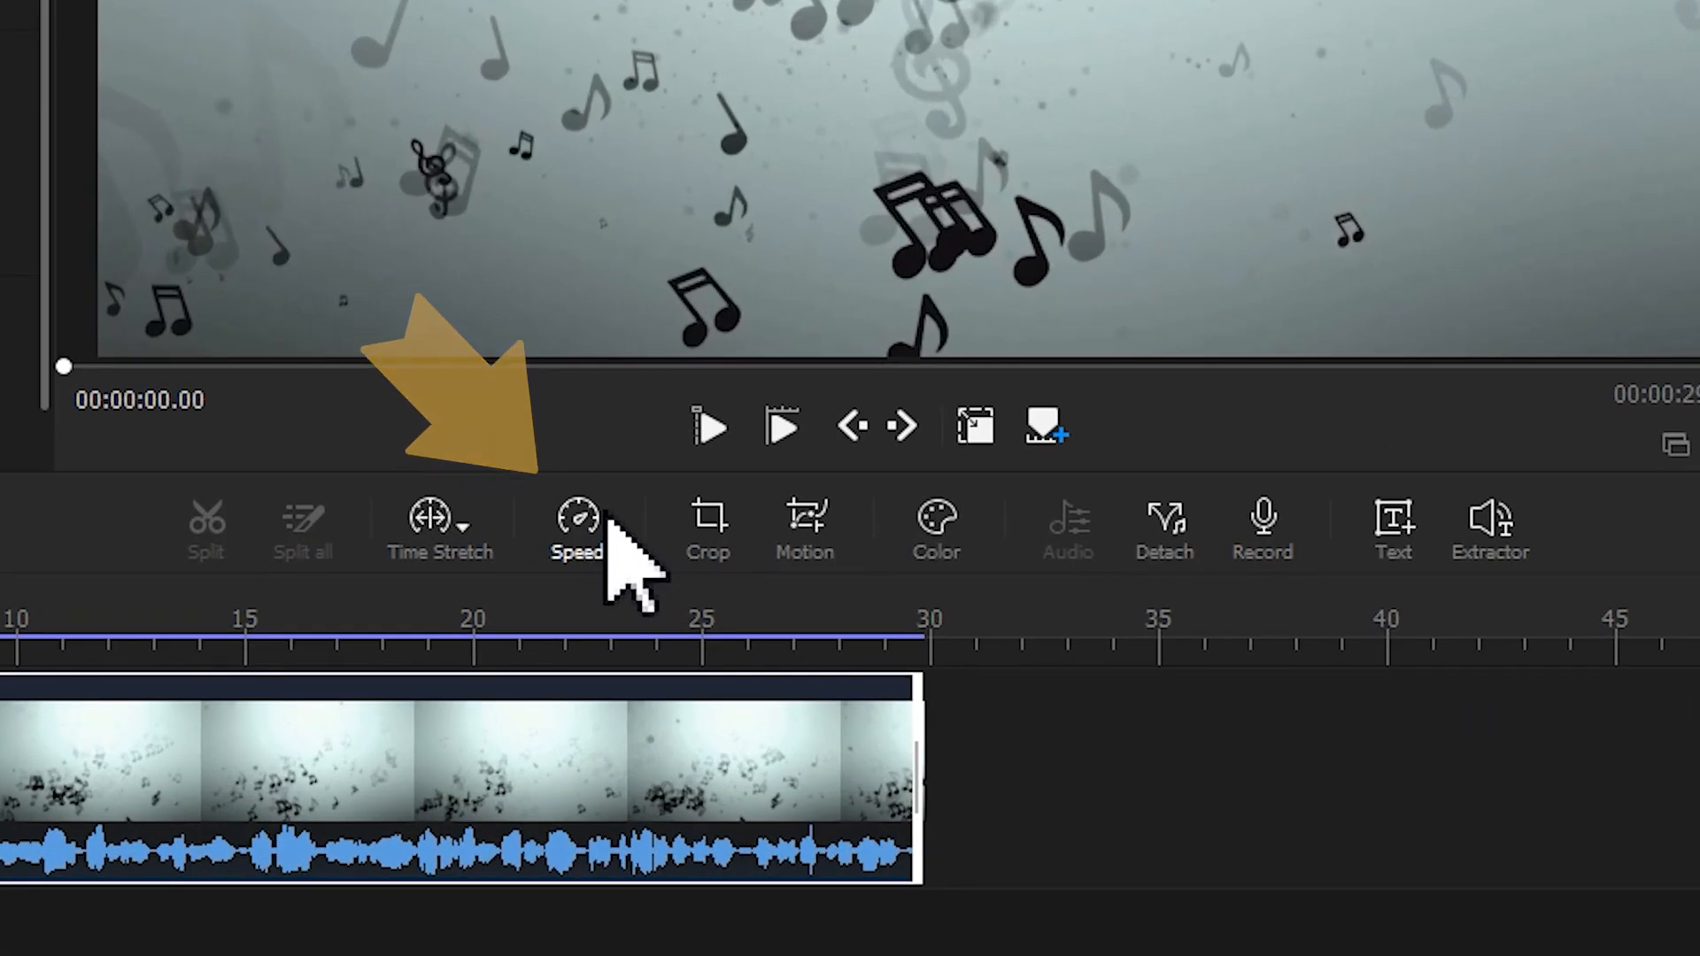
Apply the 1/2 constant speed preset so the music clip stretches to about 60 seconds.
left_click(577, 526)
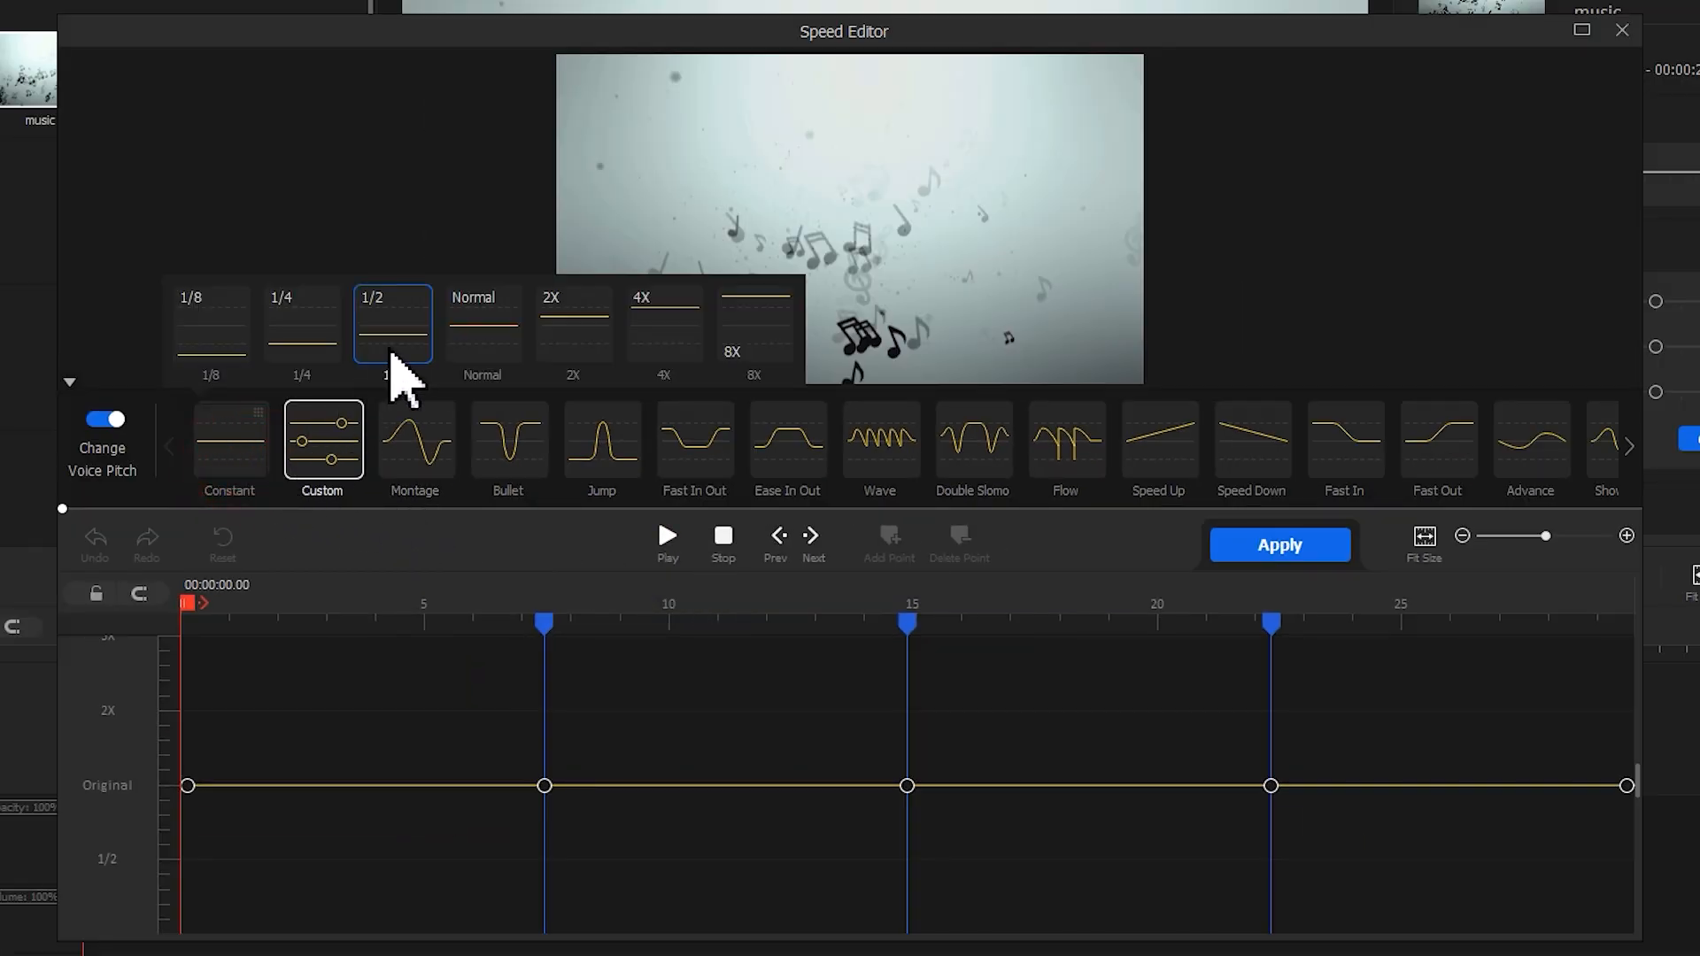
left_click(1065, 445)
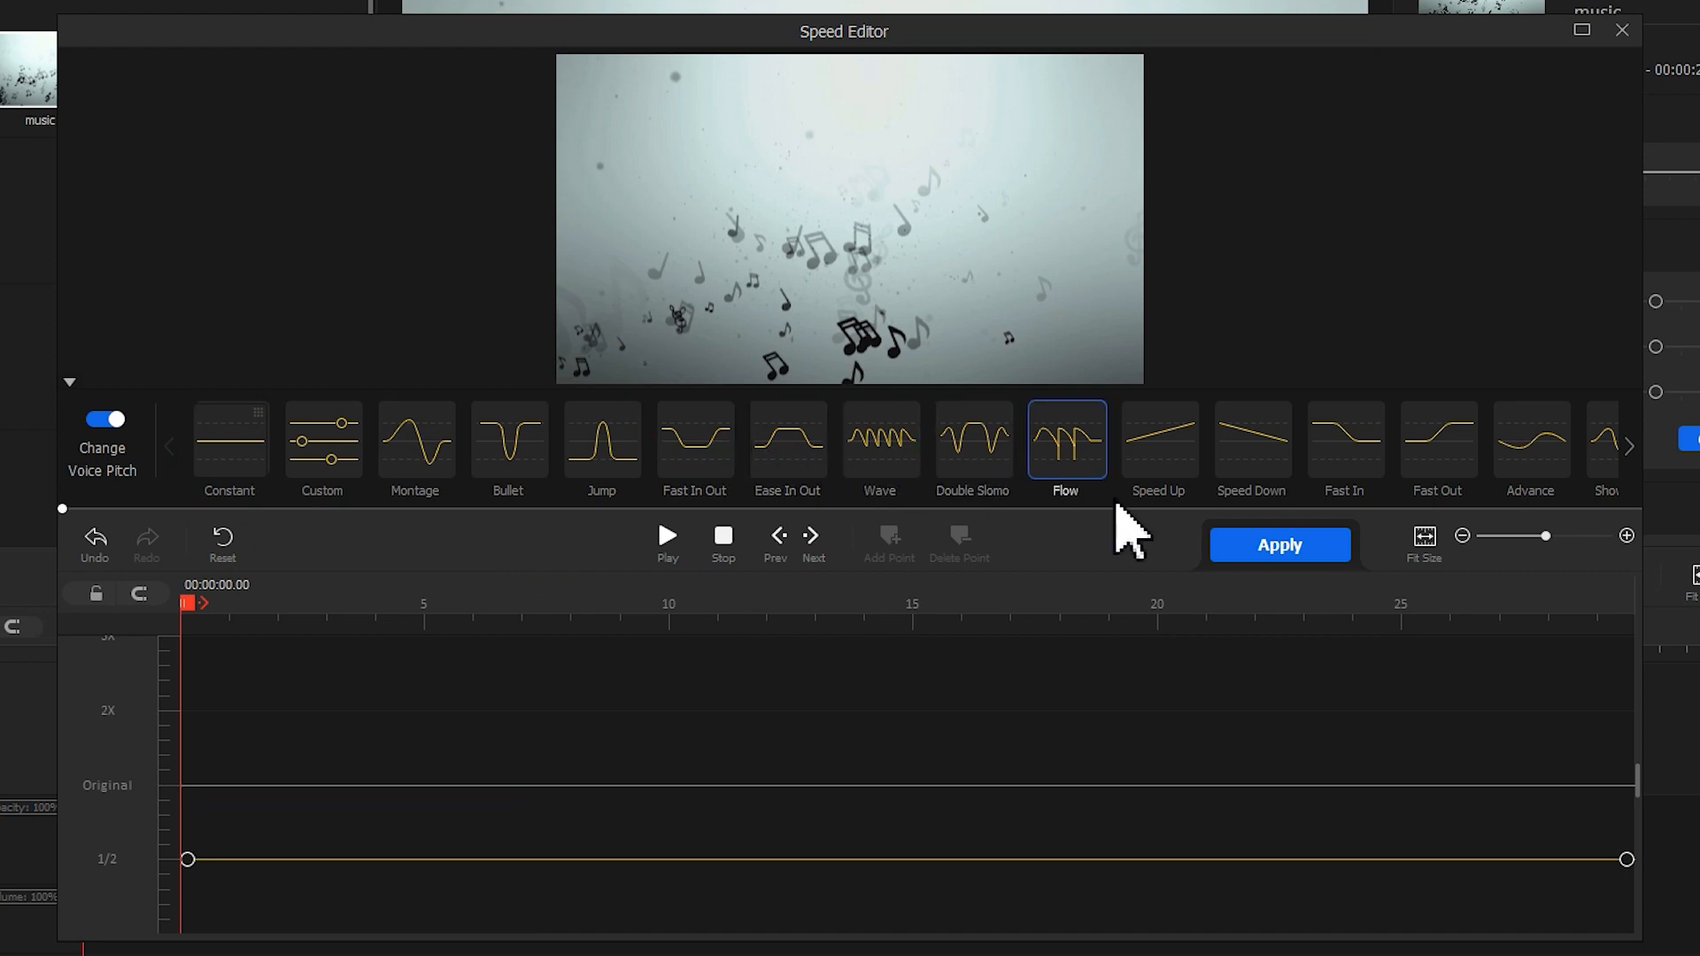
left_click(1279, 544)
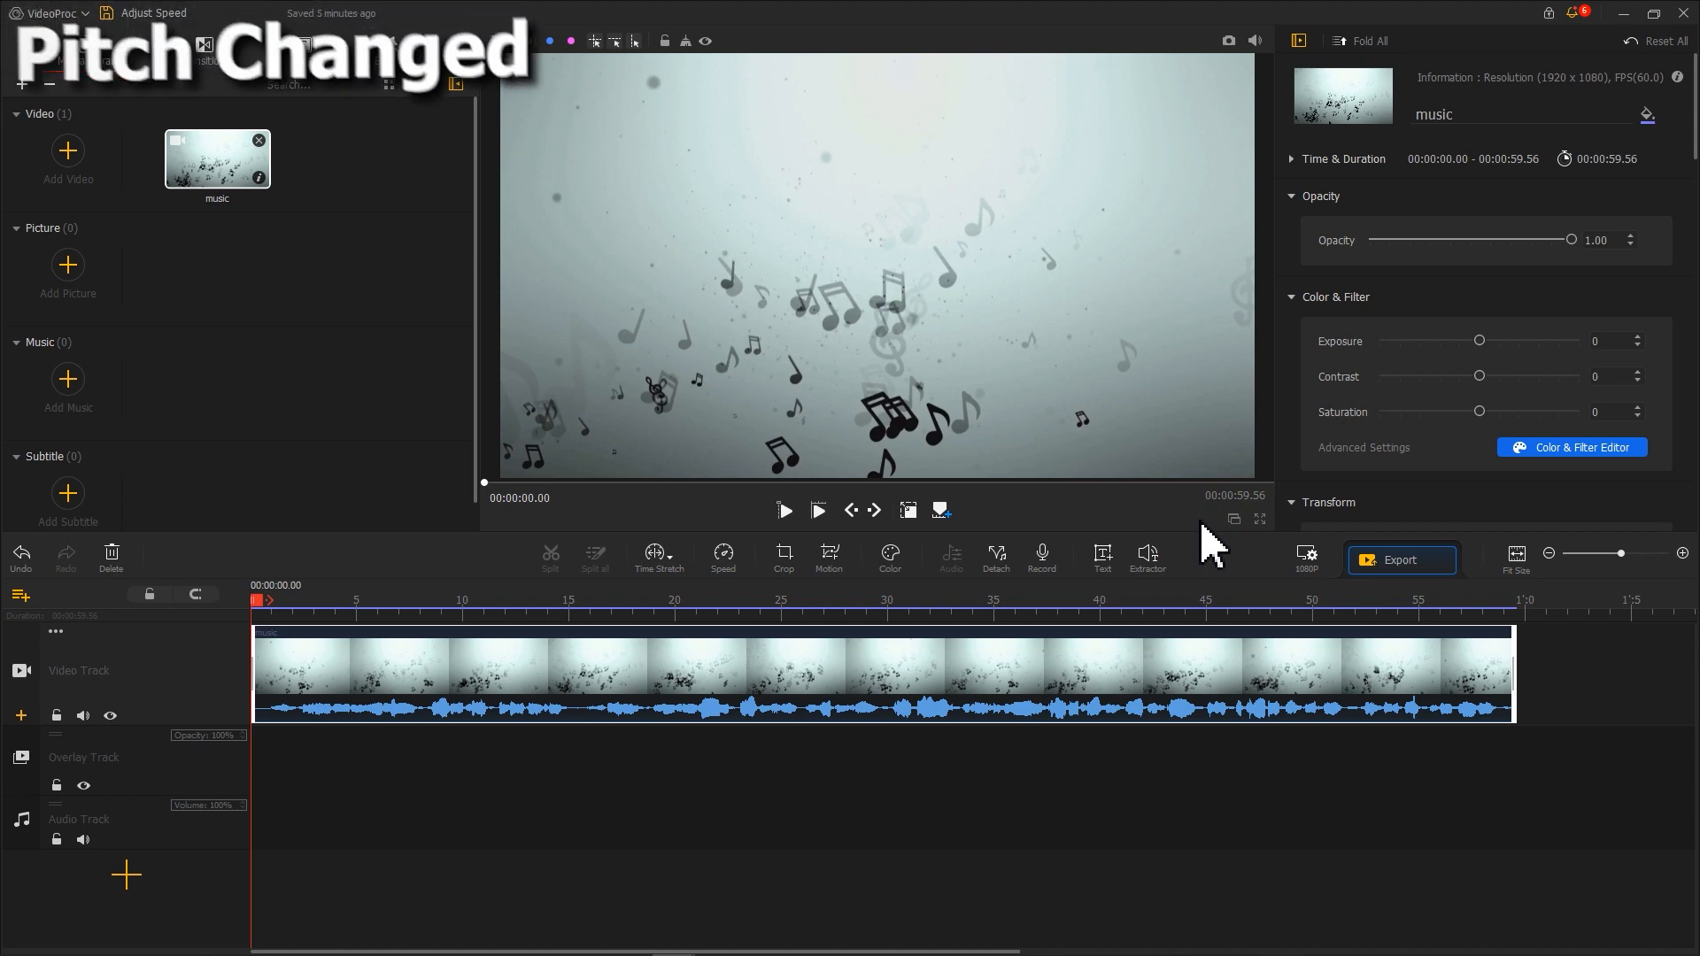
left_click(784, 510)
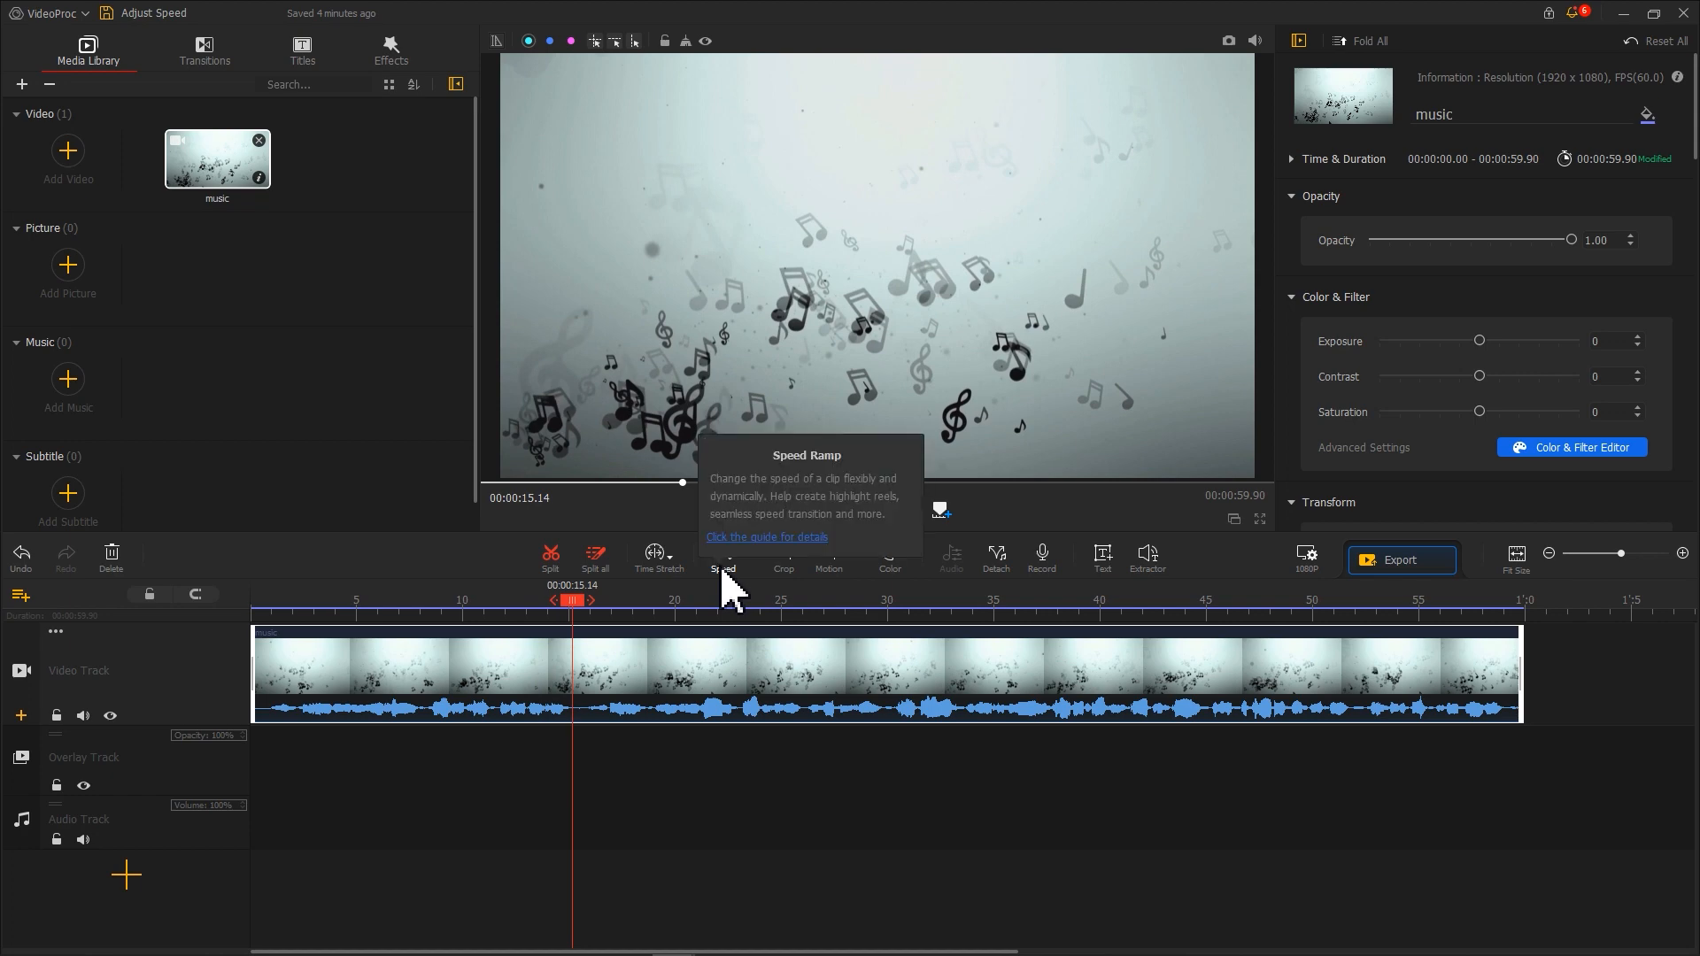
Switch off Change Voice Pitch in the Speed Editor and resize the timeline panel.
left_click(723, 557)
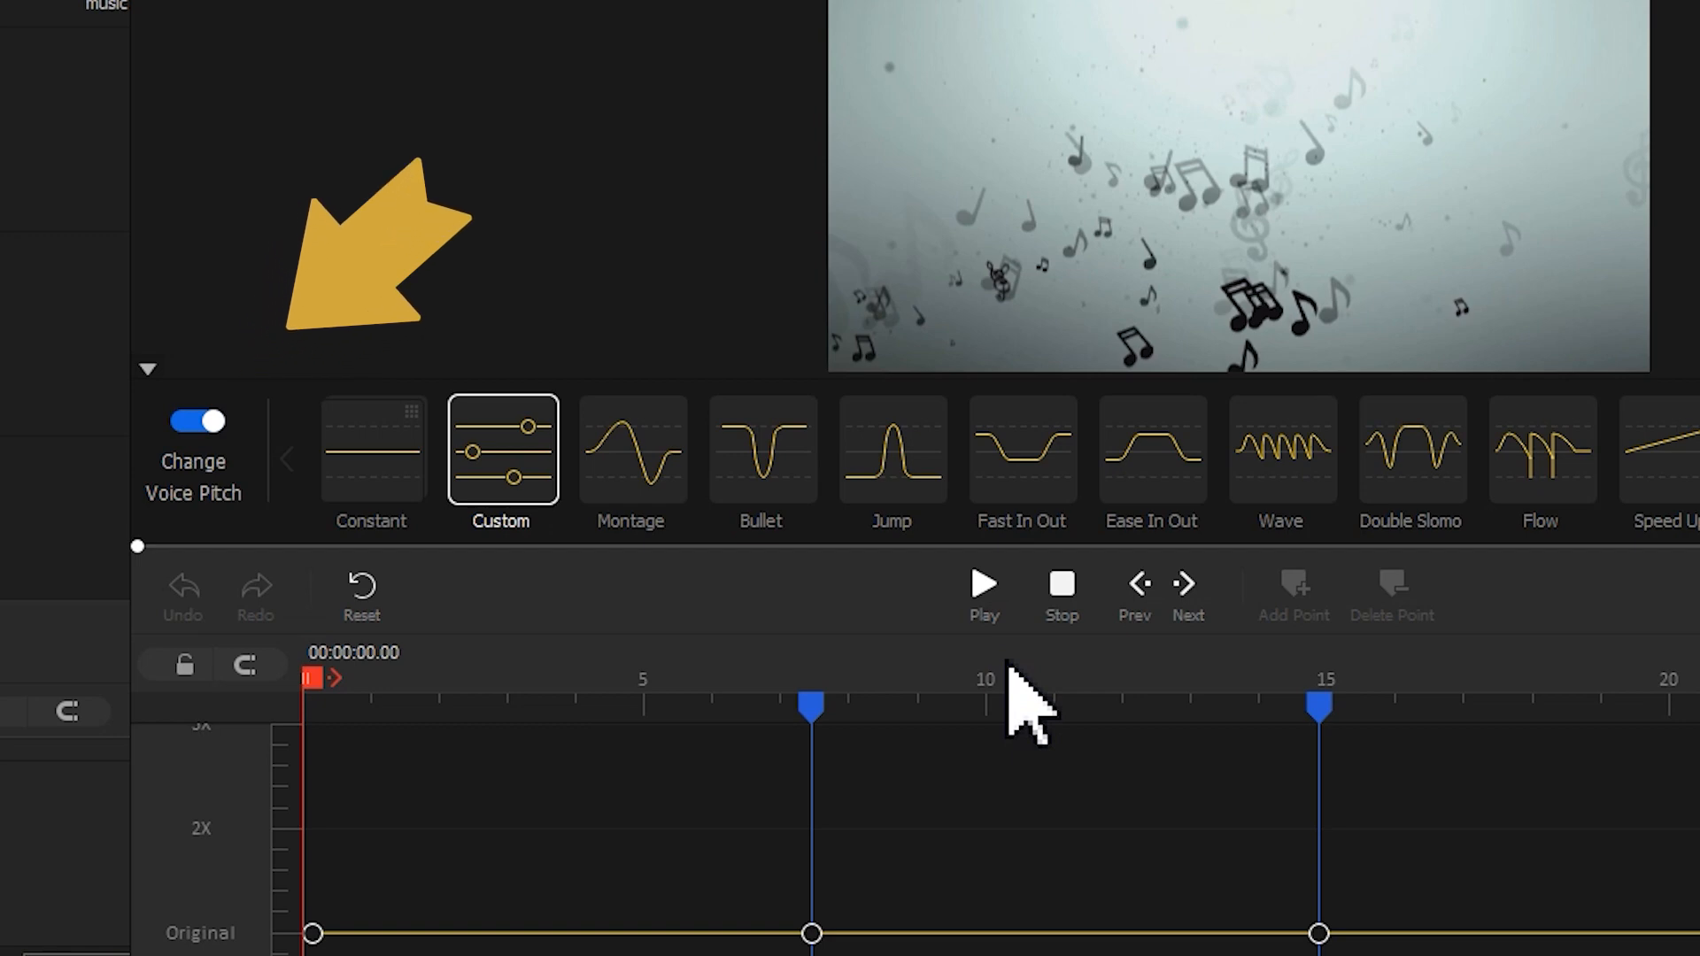
left_click(193, 421)
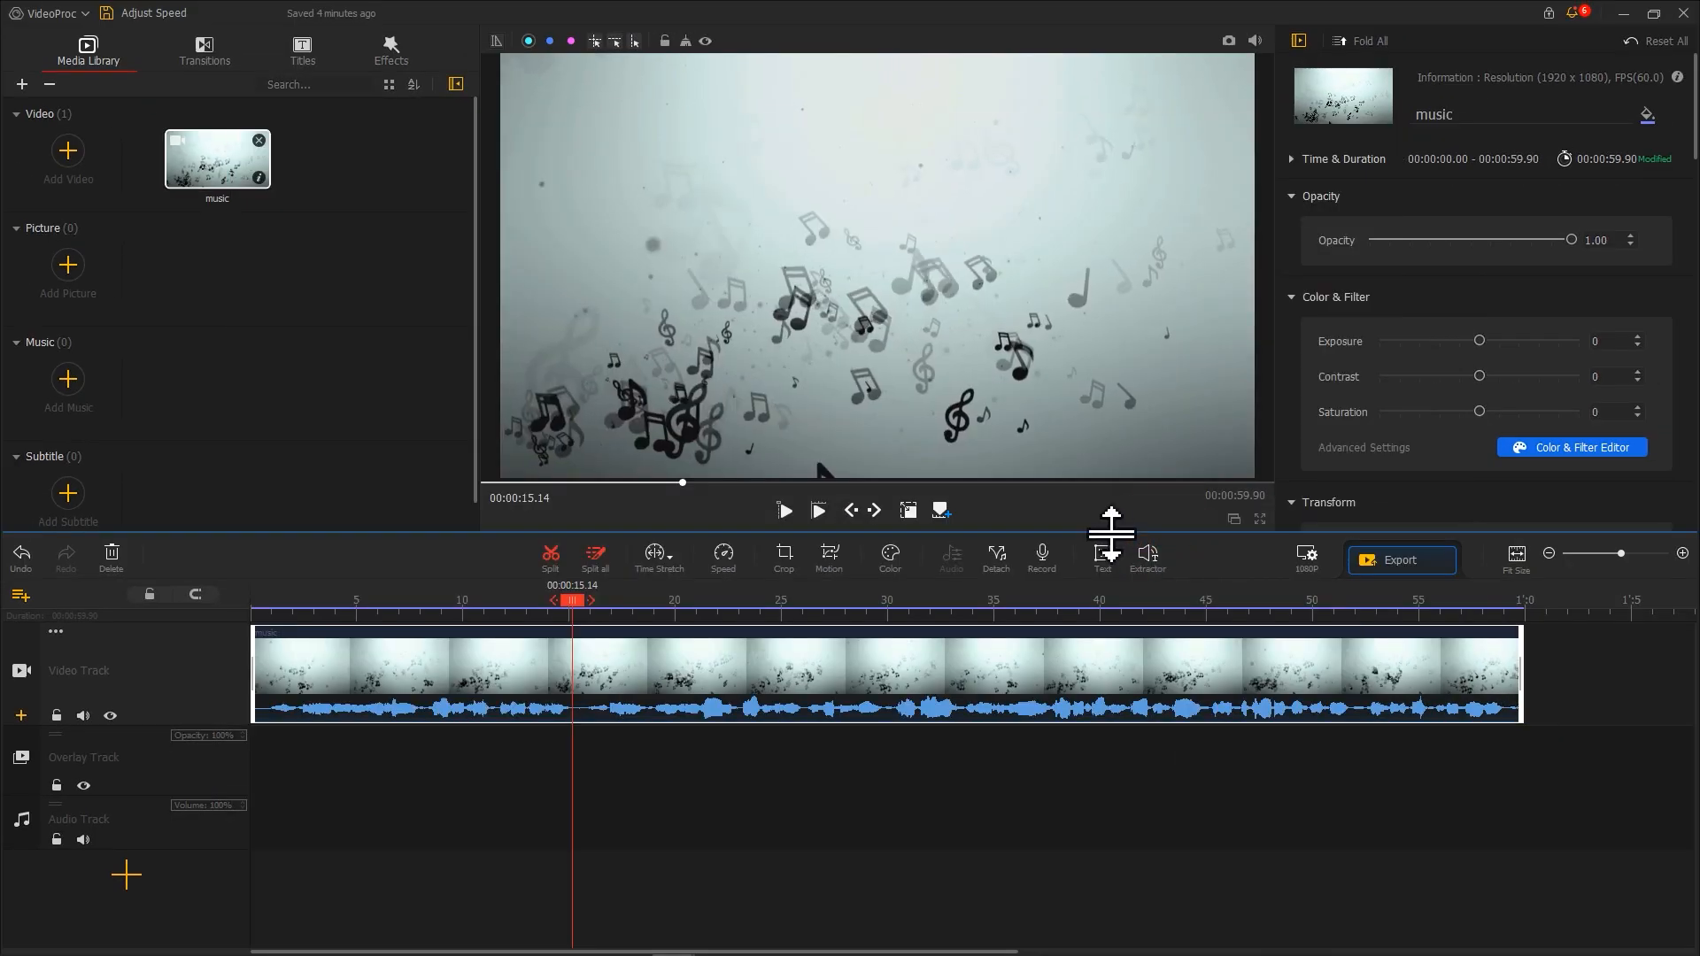
left_click_drag(572, 601, 321, 601)
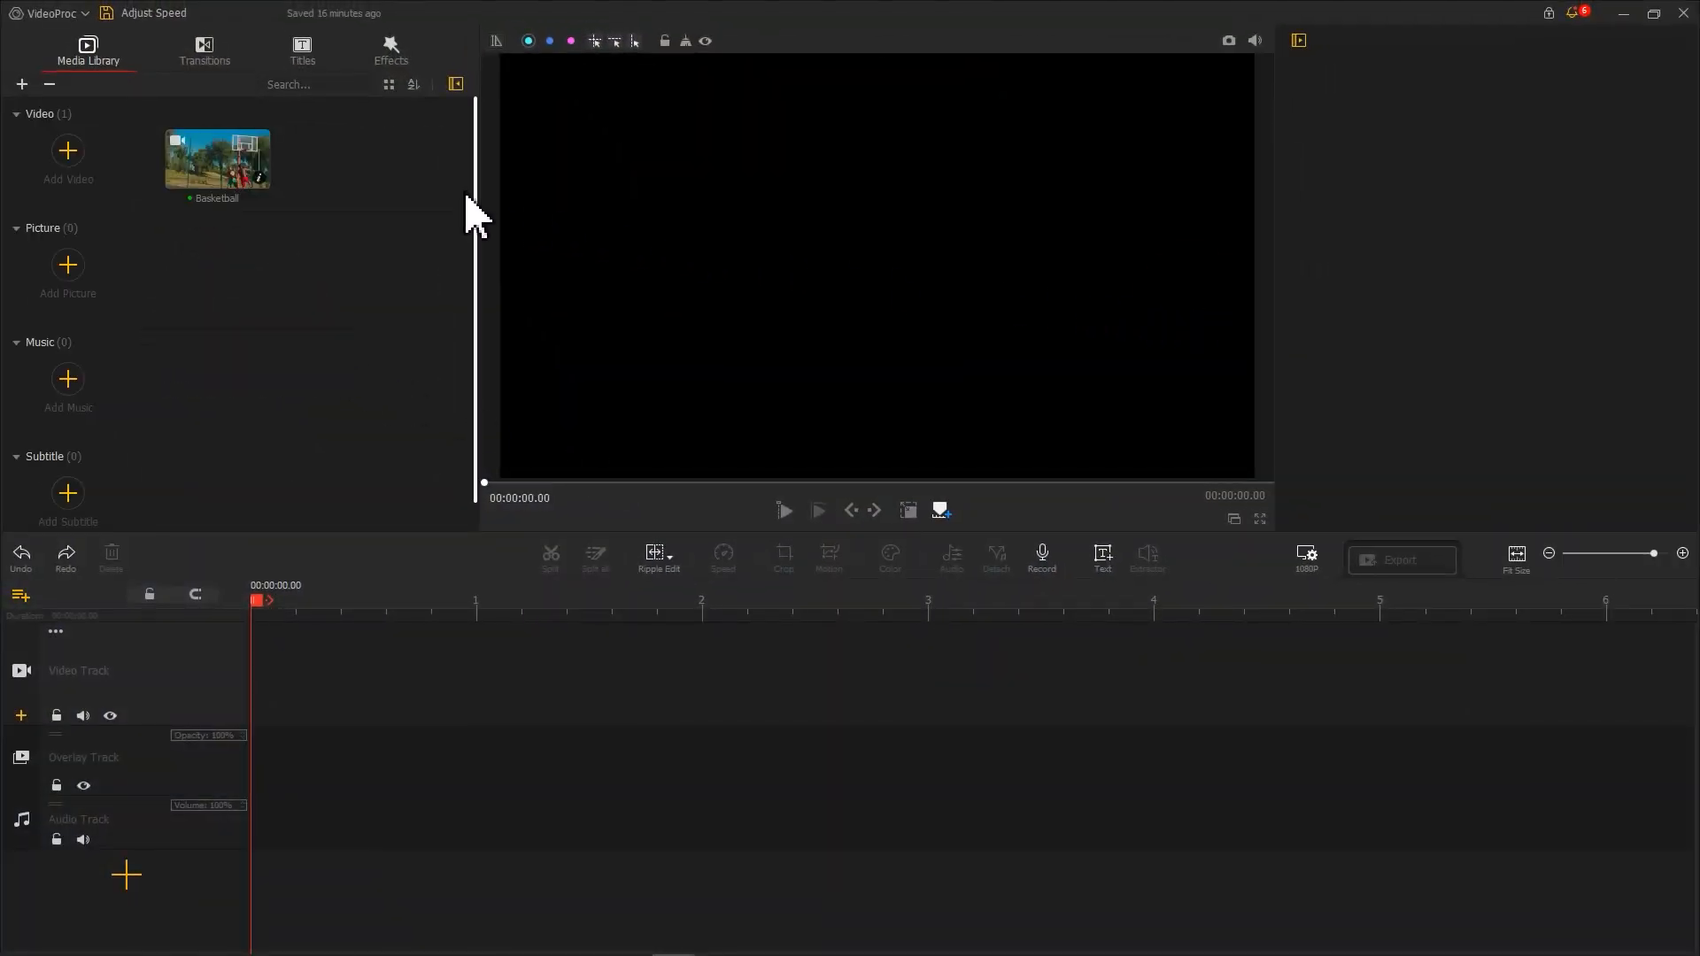
Place the Basketball clip on the video track, detach its audio, and split it into parts.
left_click_drag(216, 159, 489, 673)
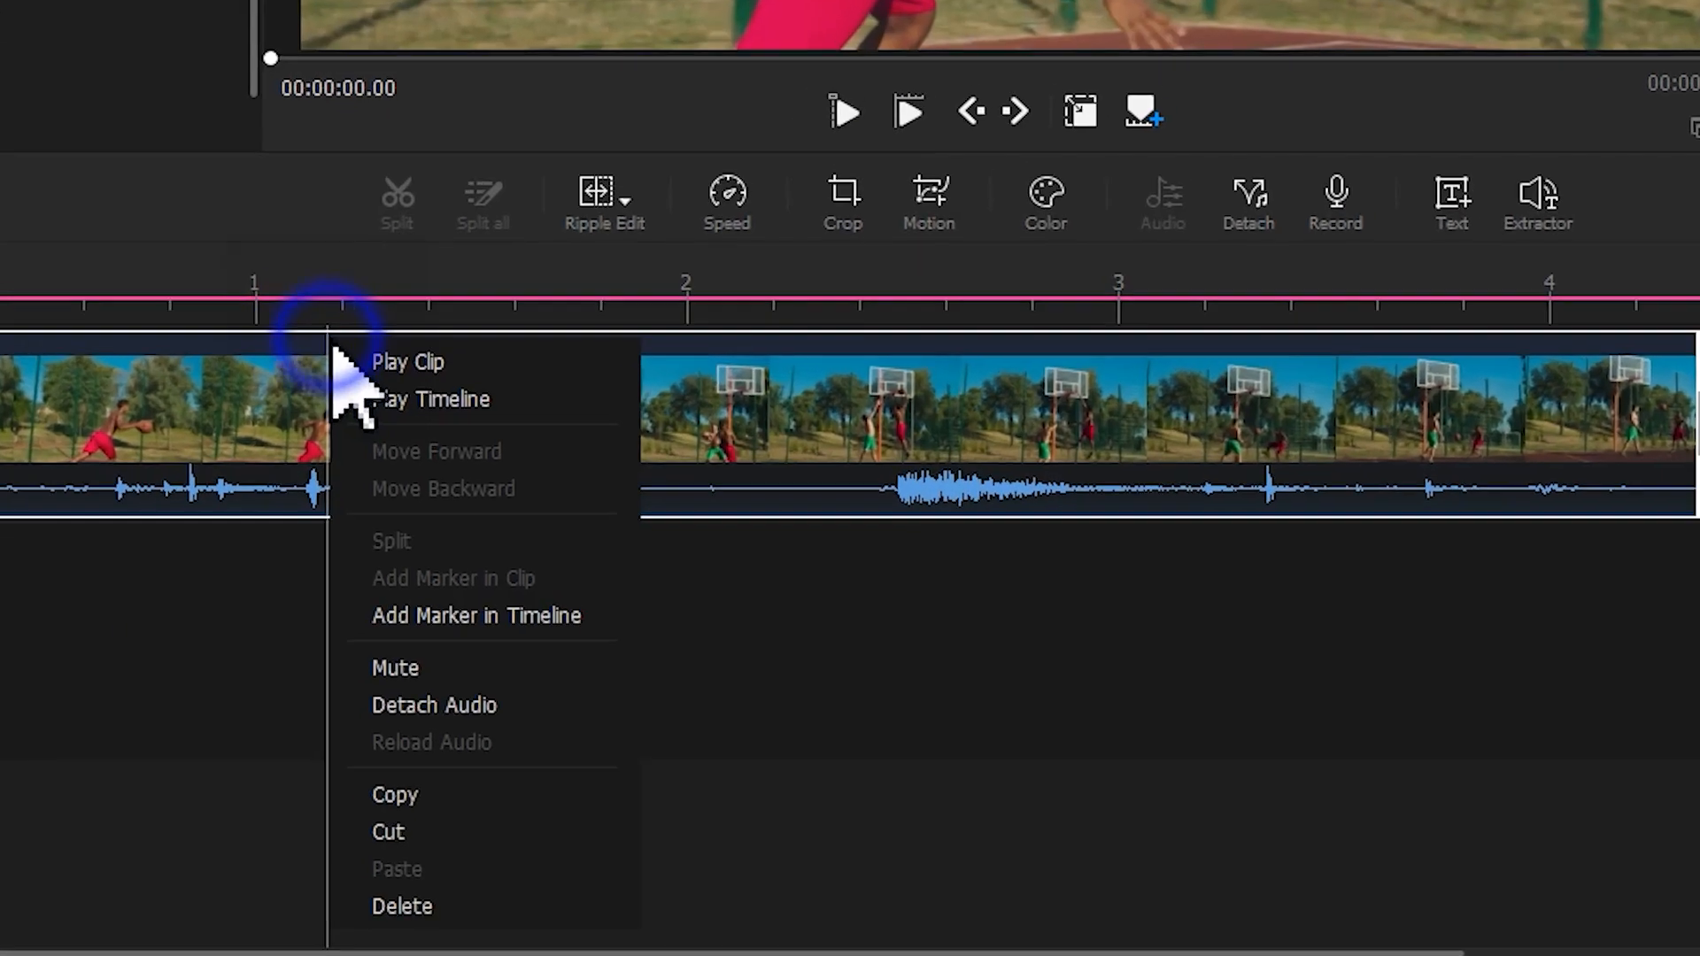
mouse_move(431, 703)
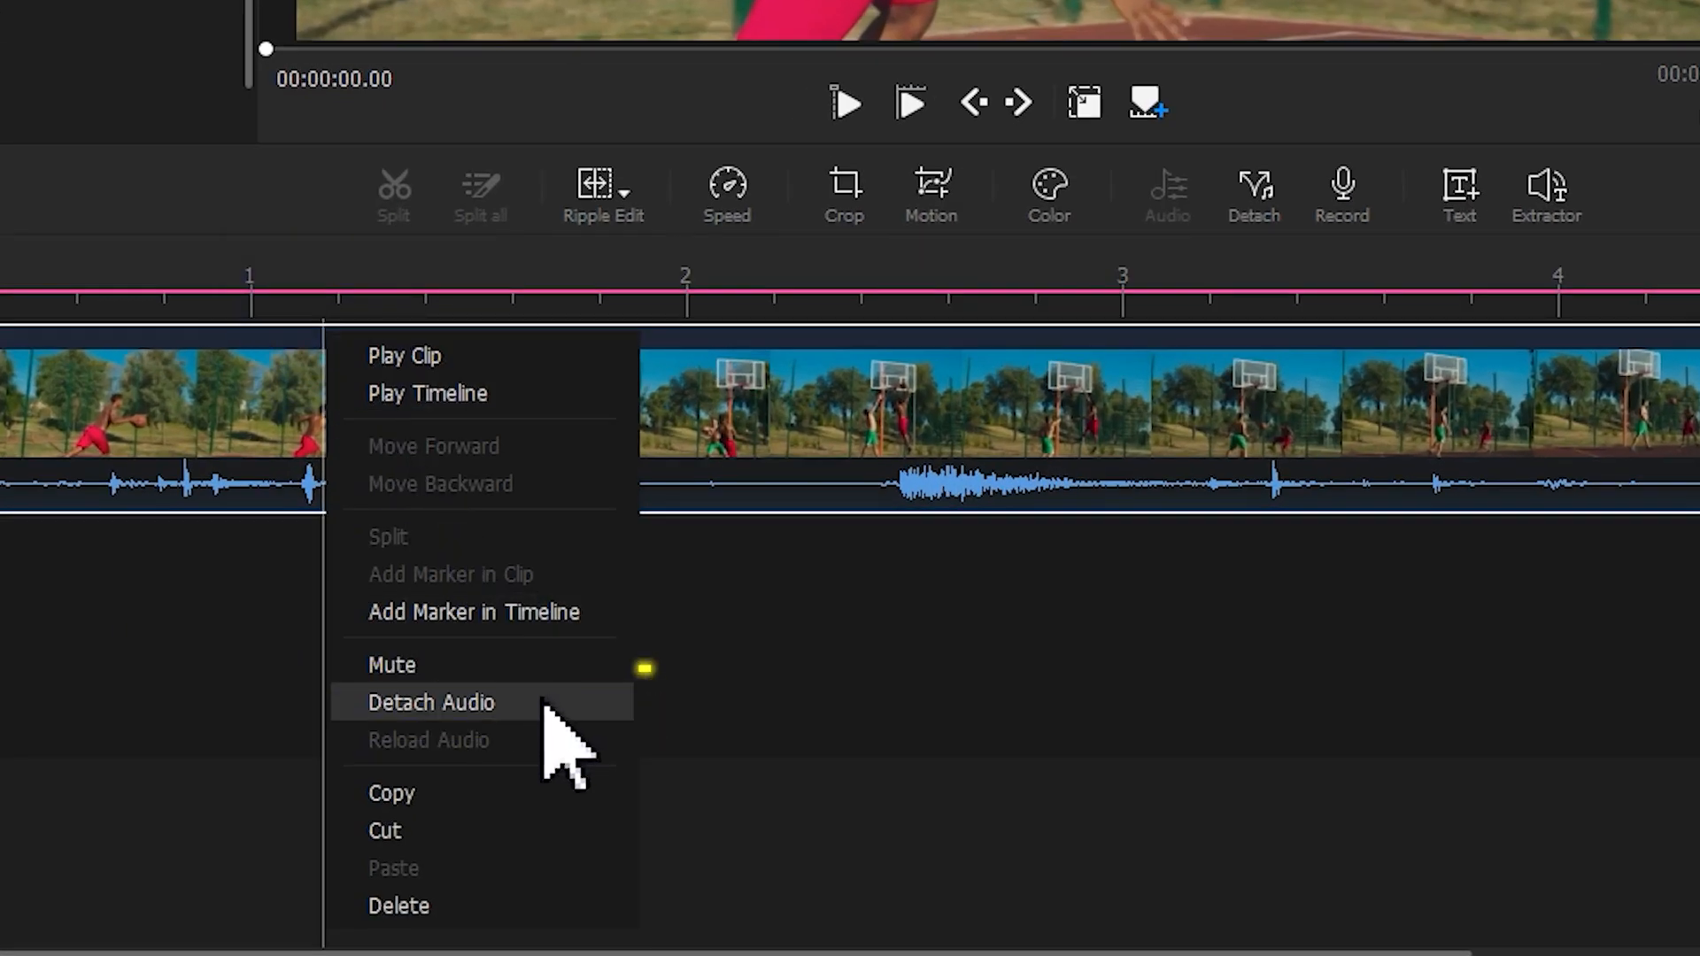
left_click(428, 703)
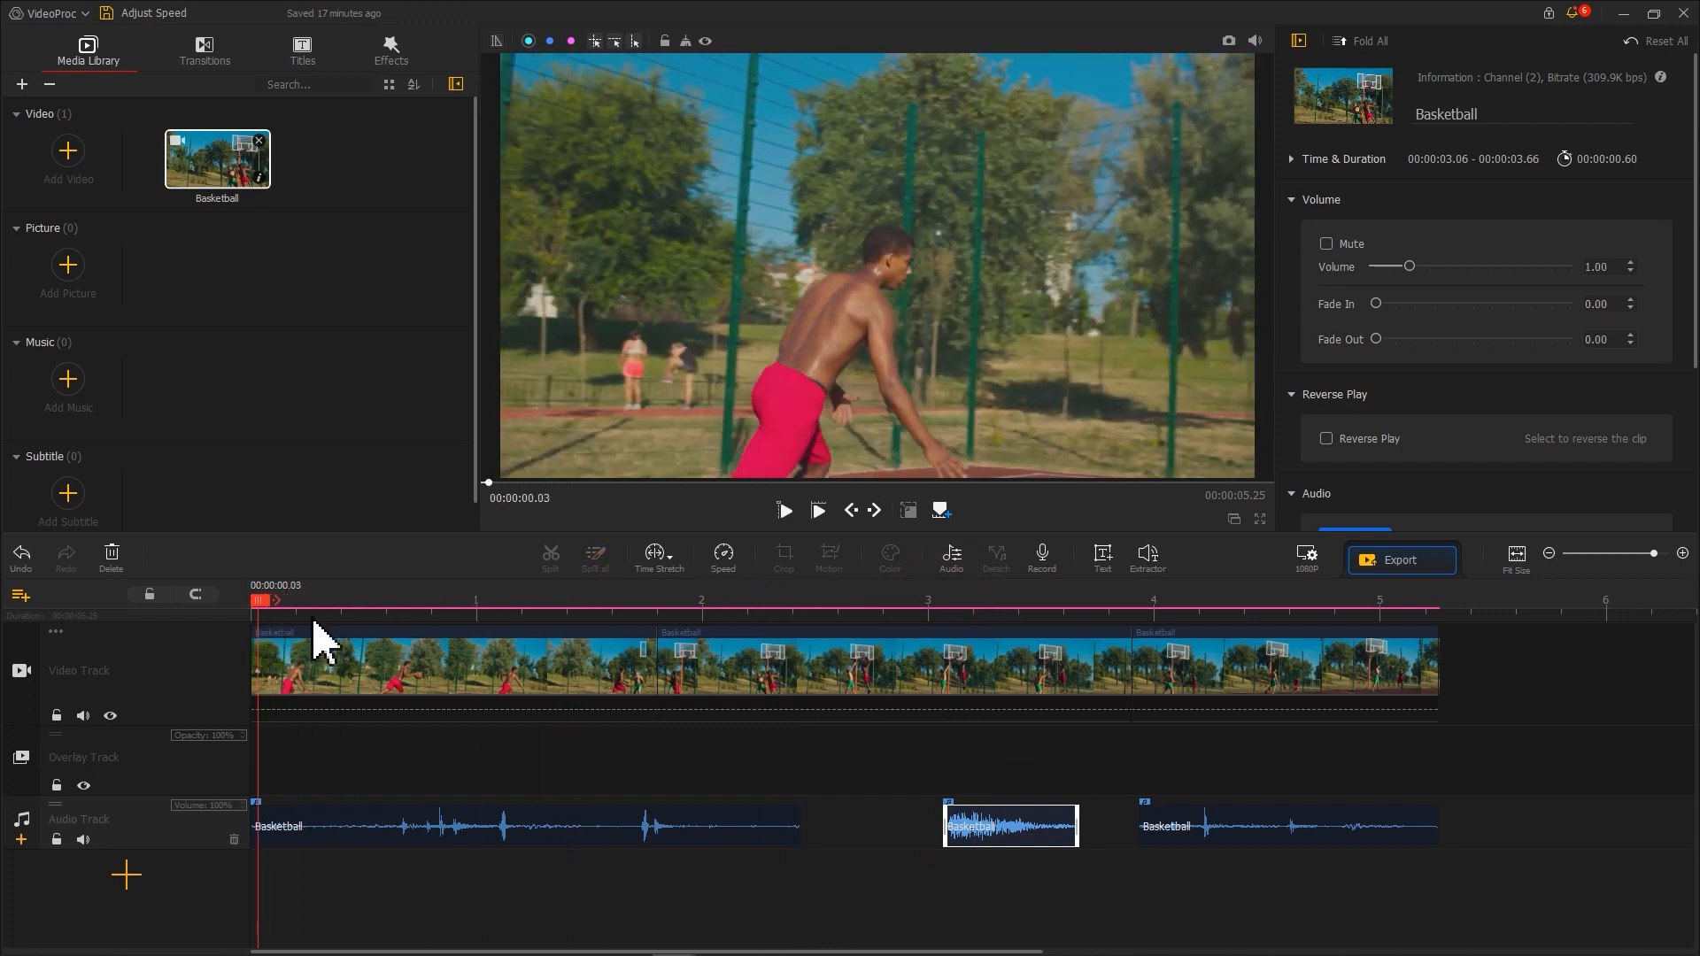
left_click(785, 510)
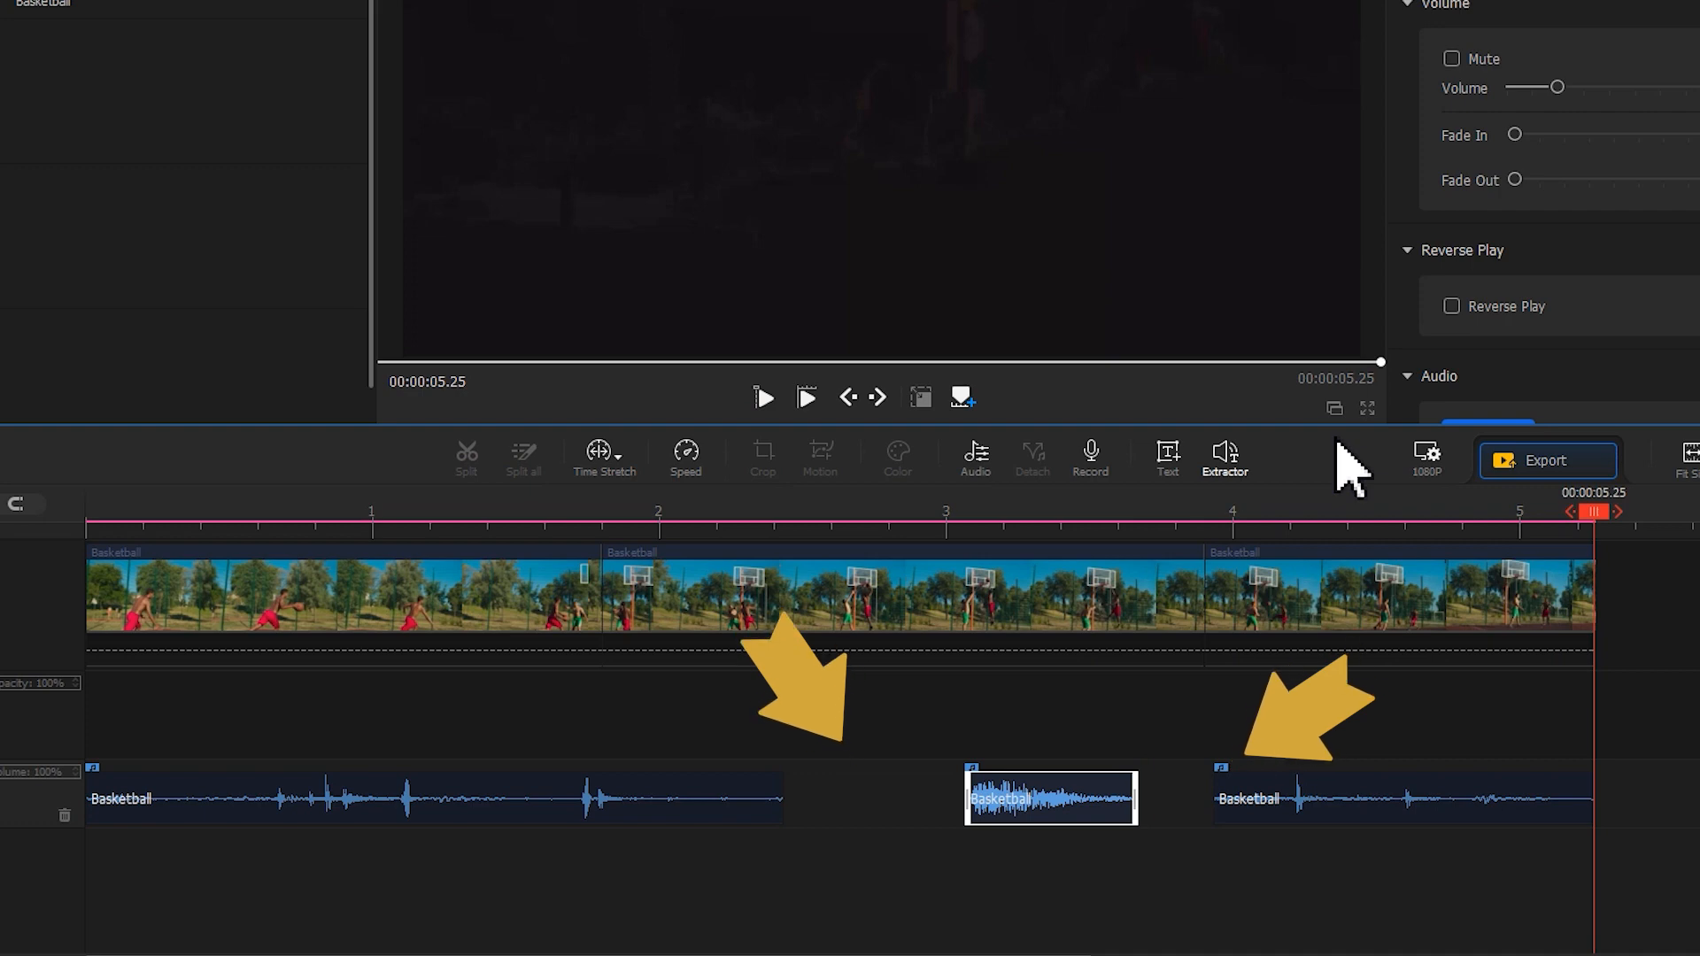
left_click(763, 396)
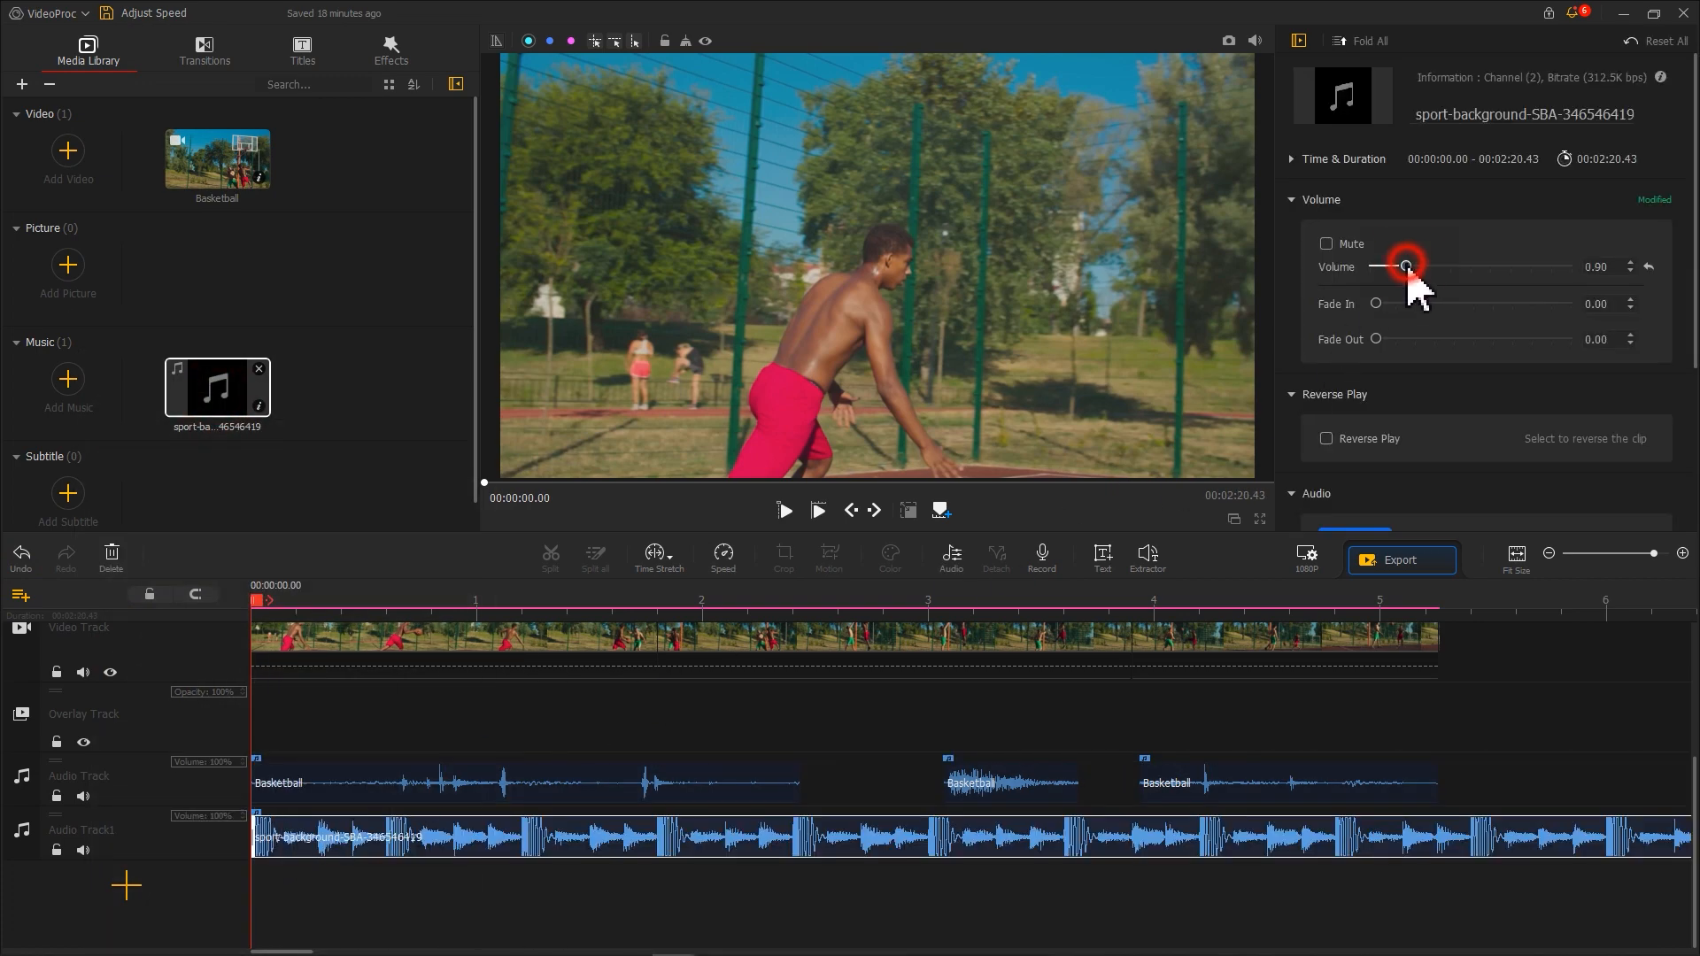
Lower the sport background music volume to about 0.37.
left_click_drag(1406, 267, 1382, 268)
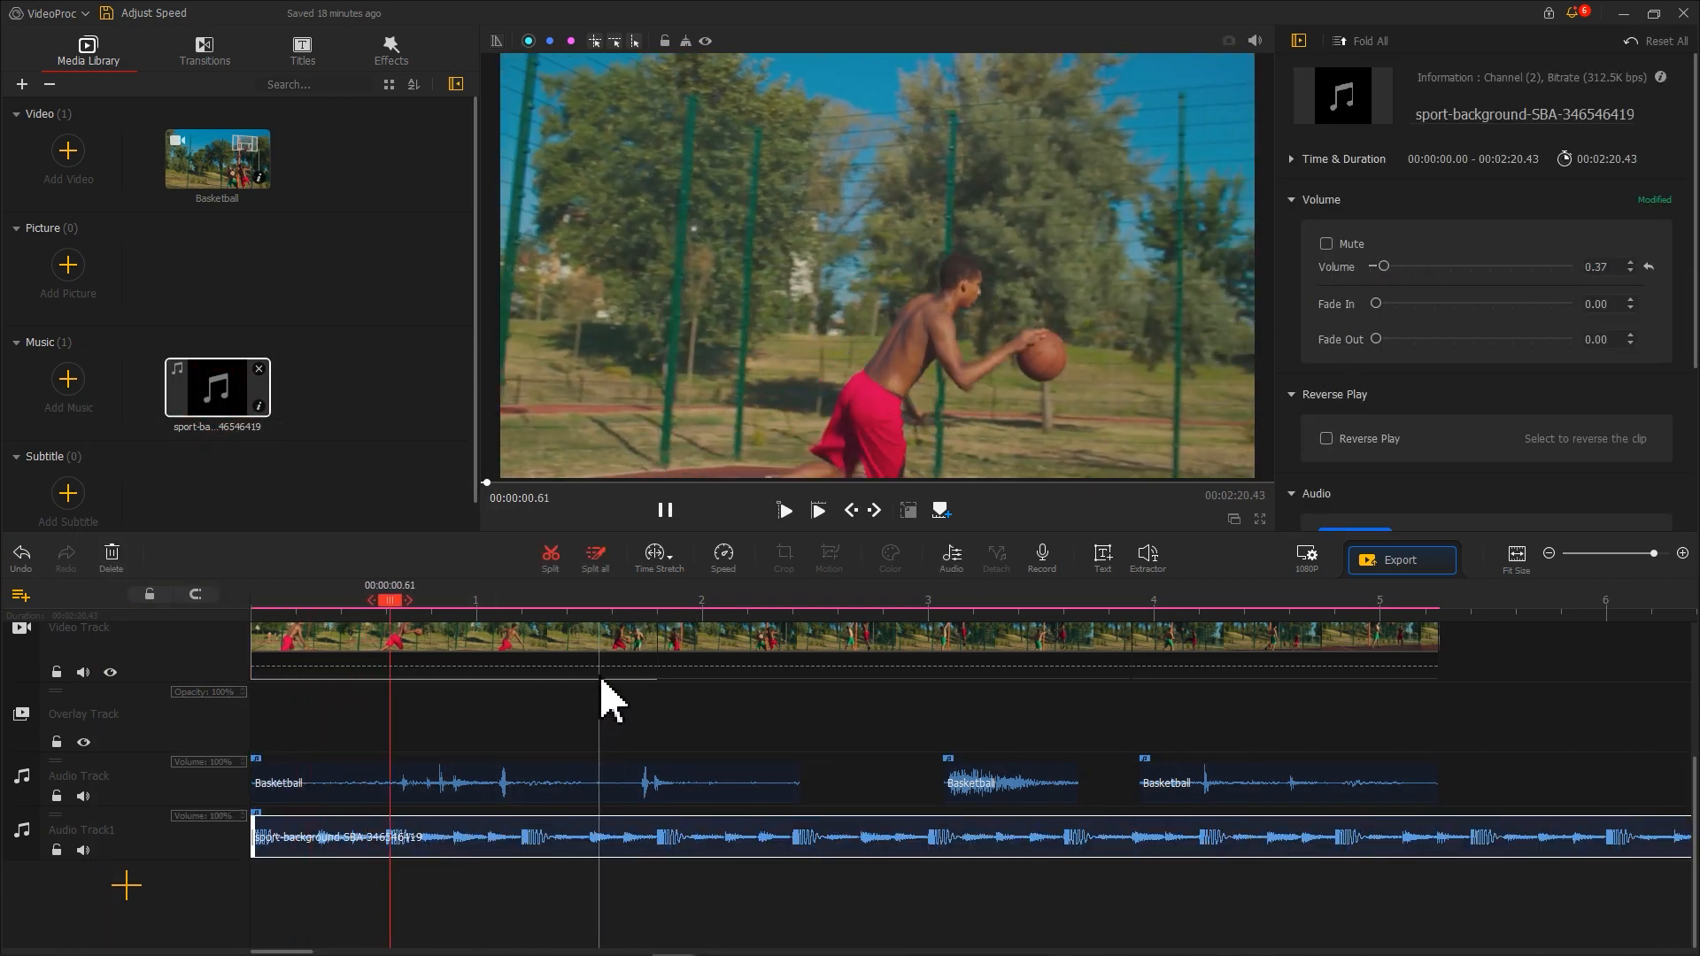